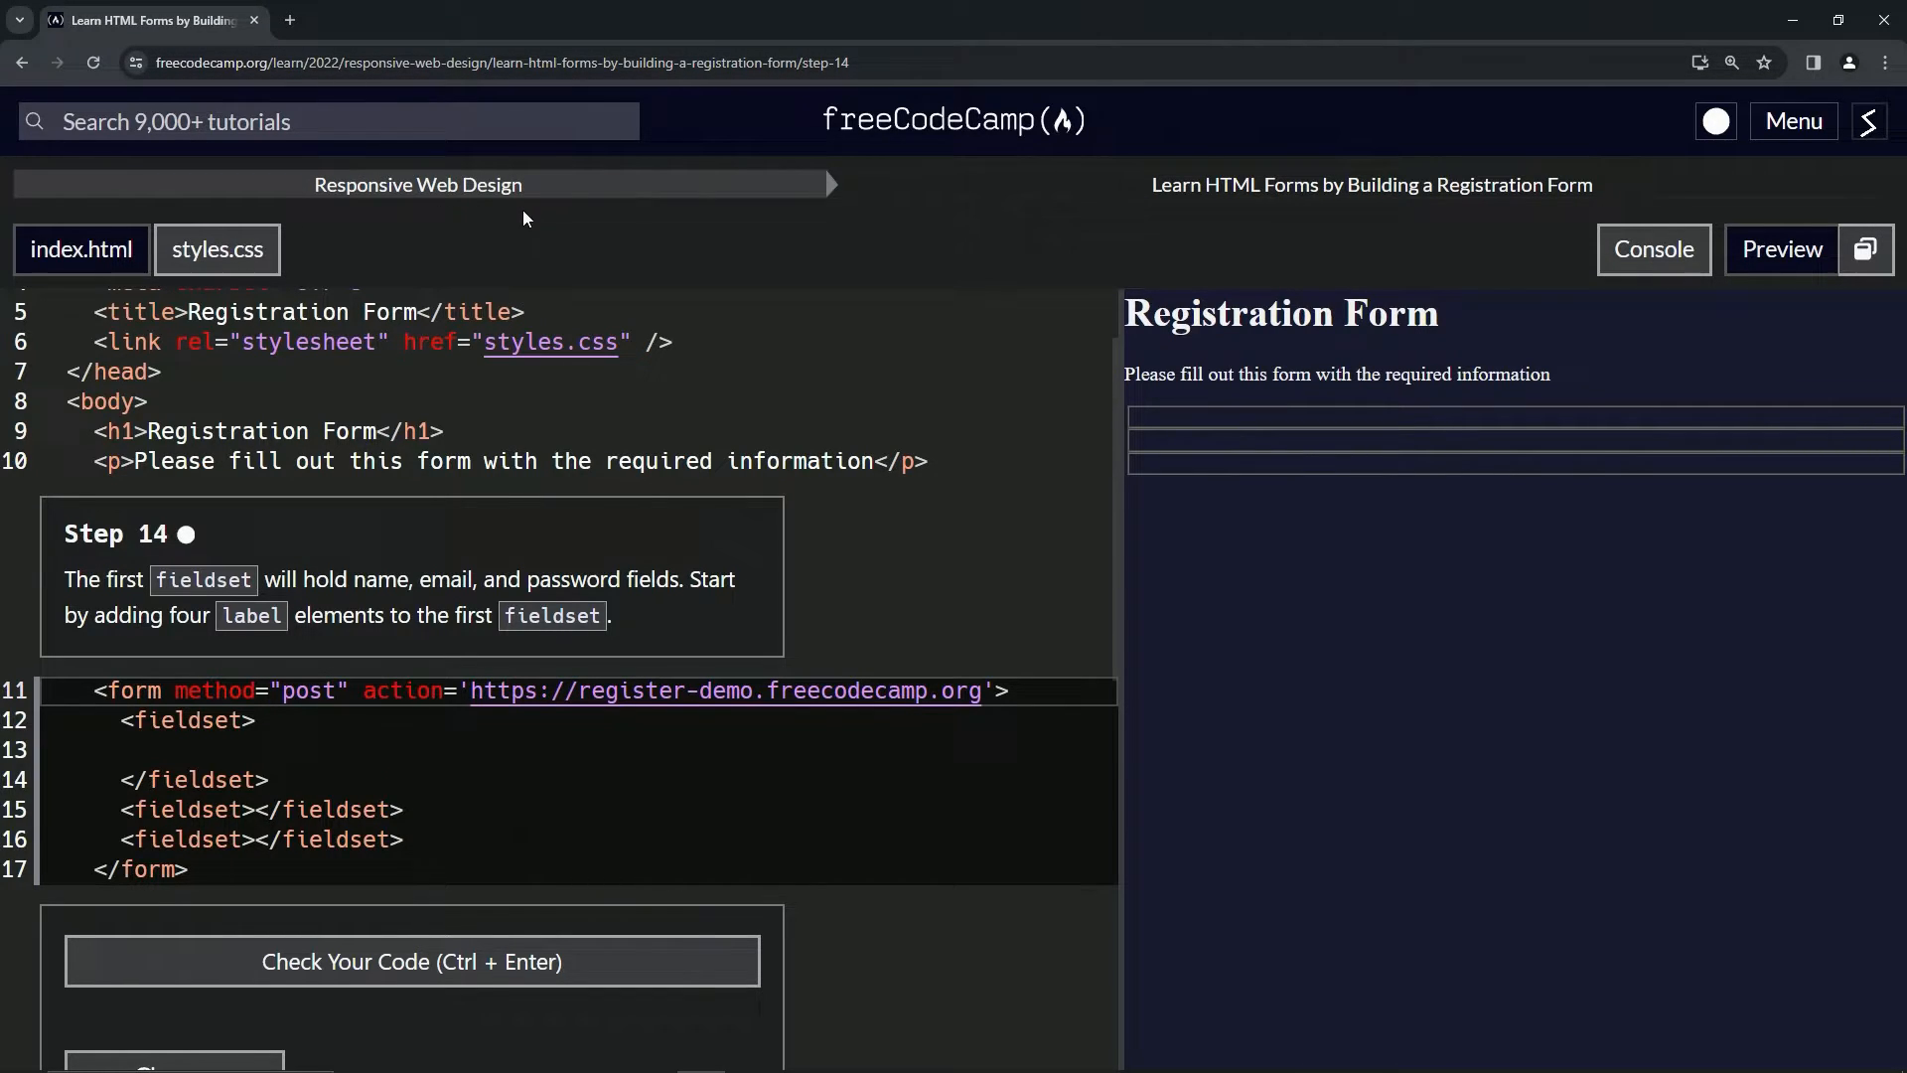
{"action": "mouse_move", "coordinate": [1409, 221]}
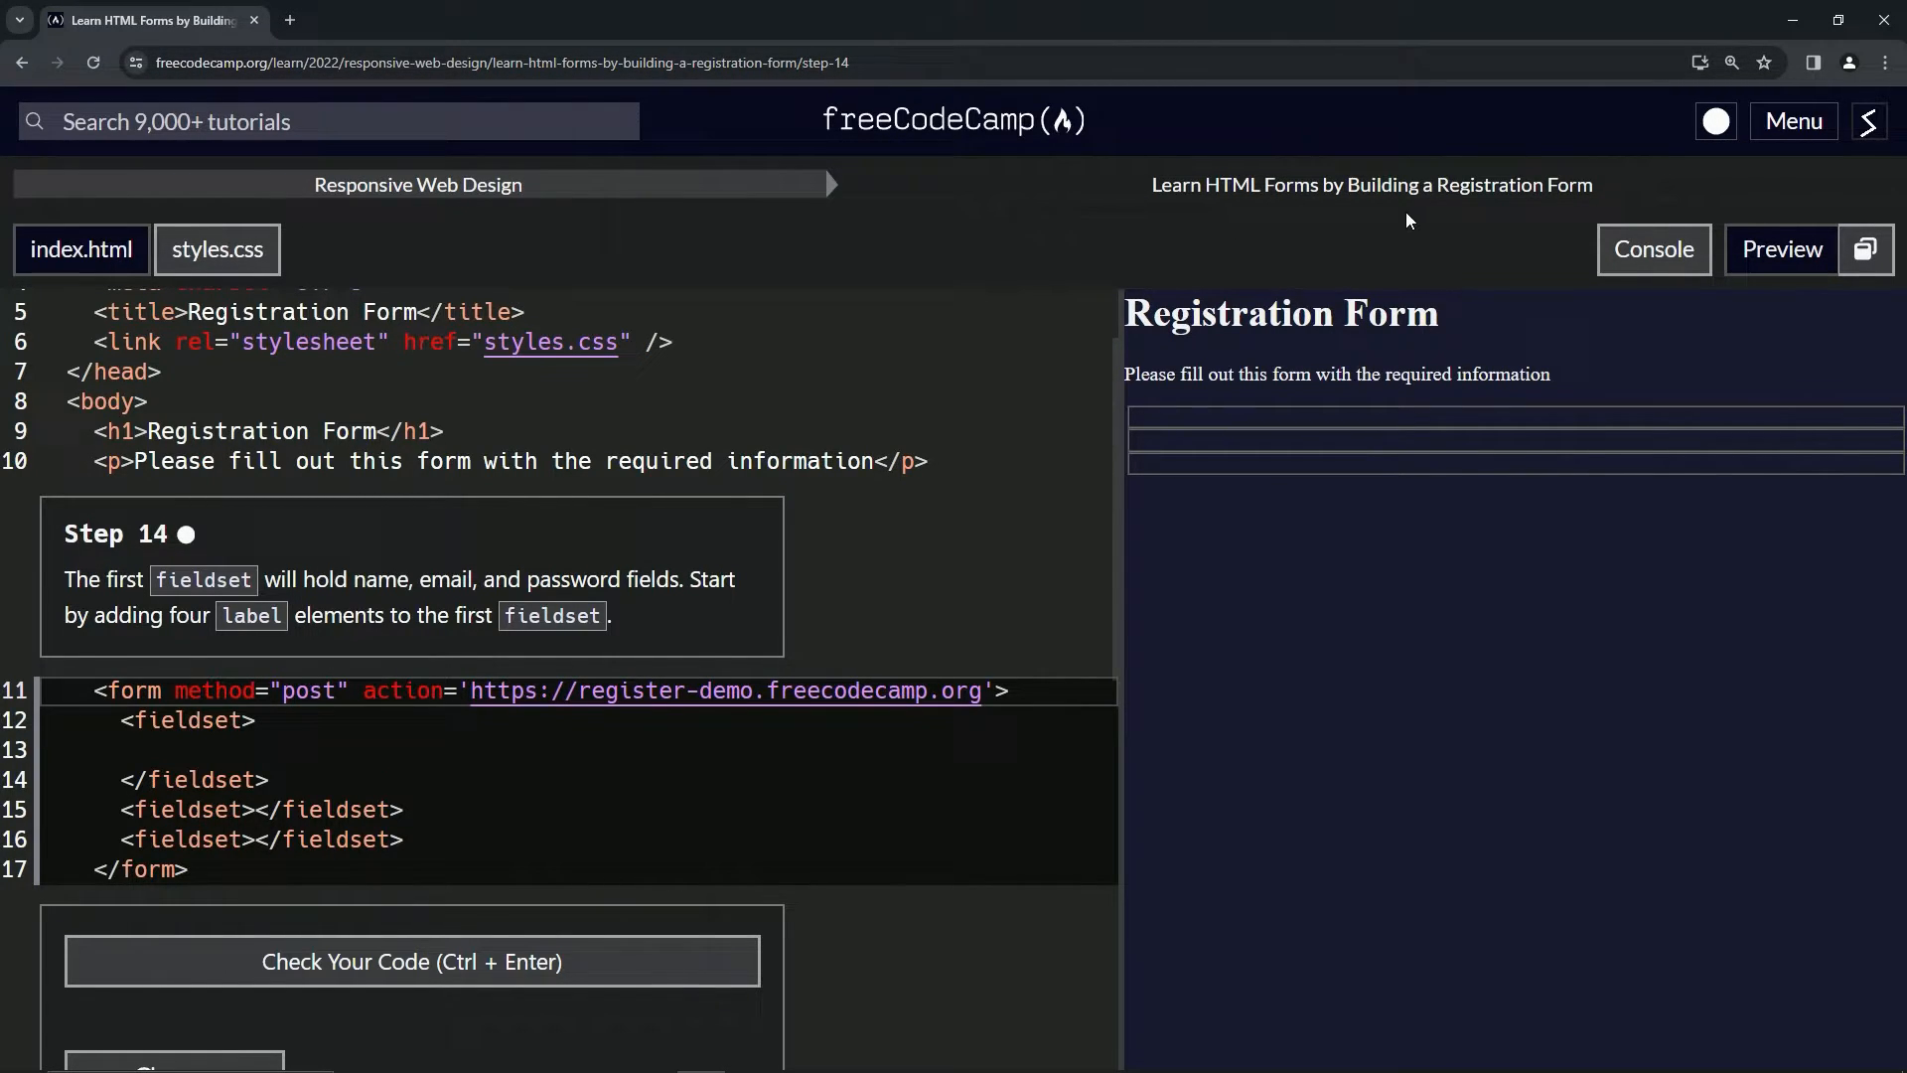
{"action": "mouse_move", "coordinate": [28, 566]}
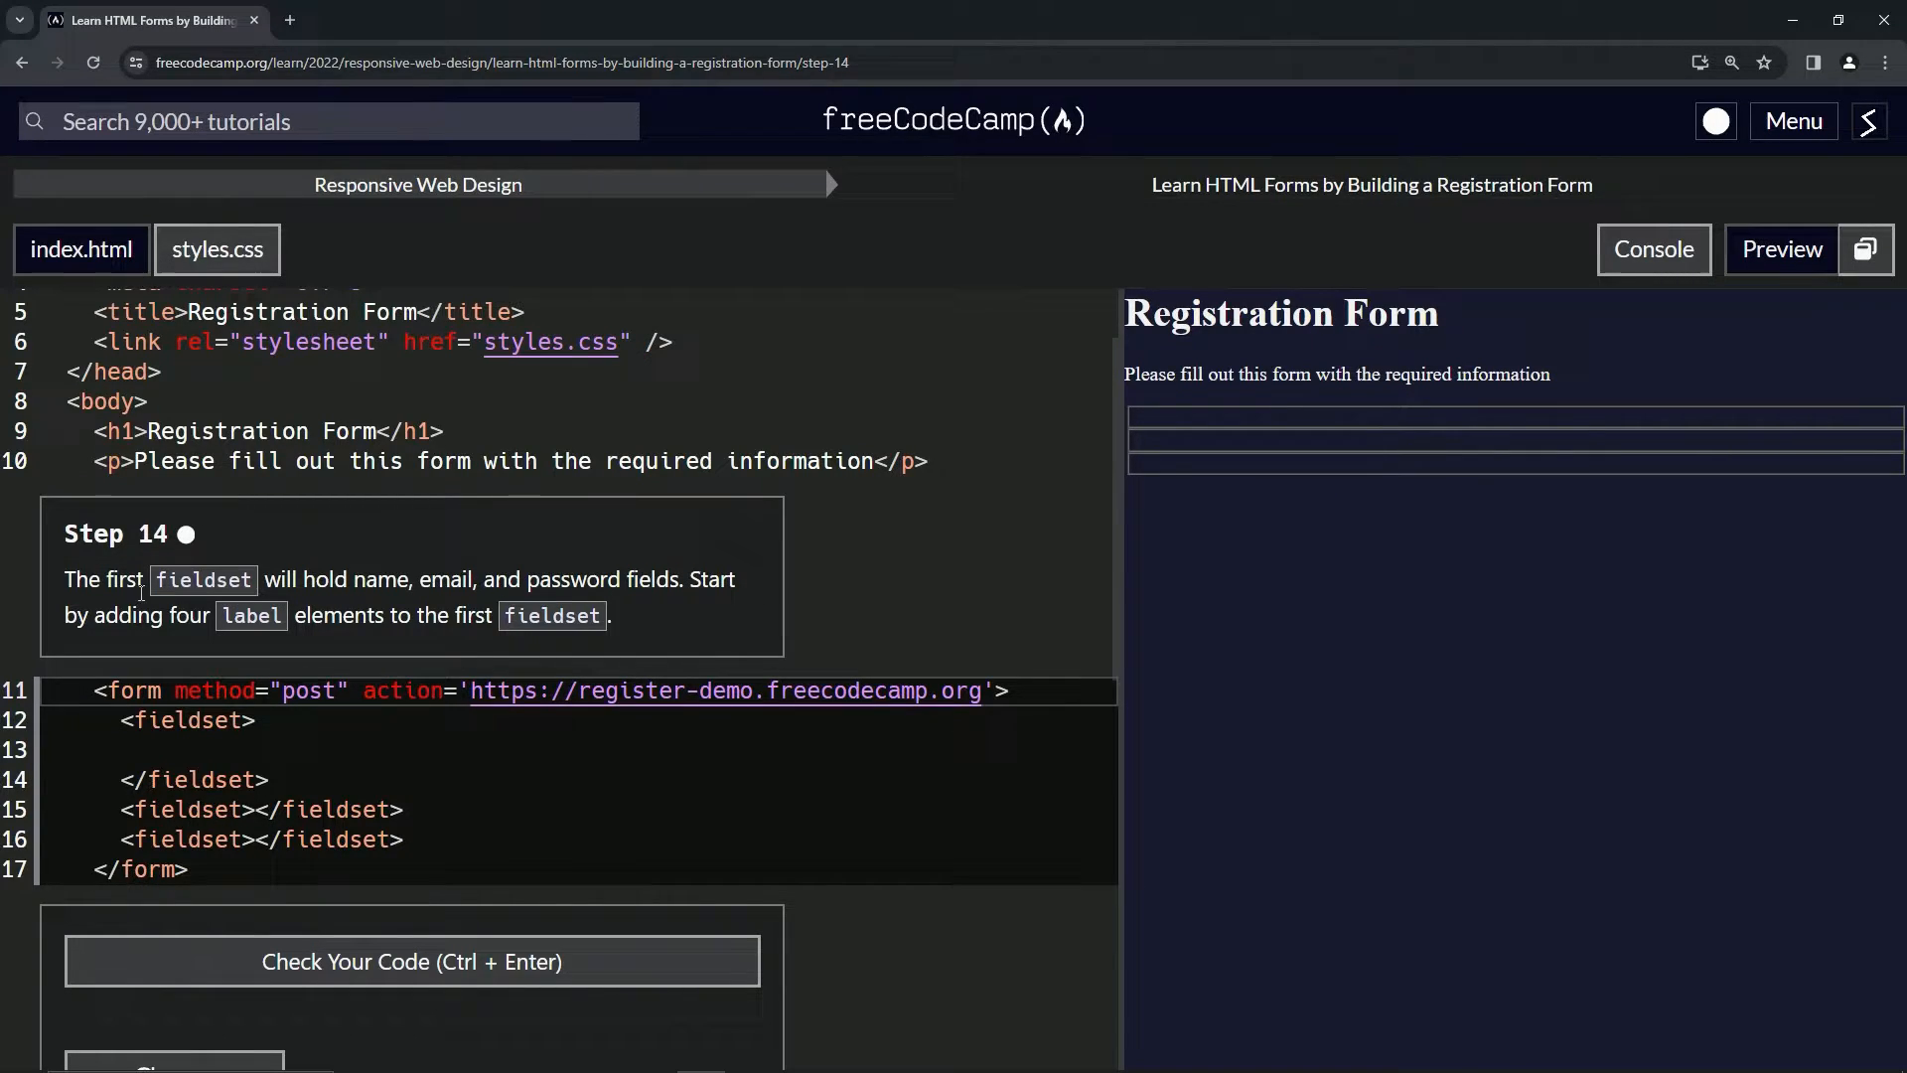
{"action": "mouse_move", "coordinate": [469, 642]}
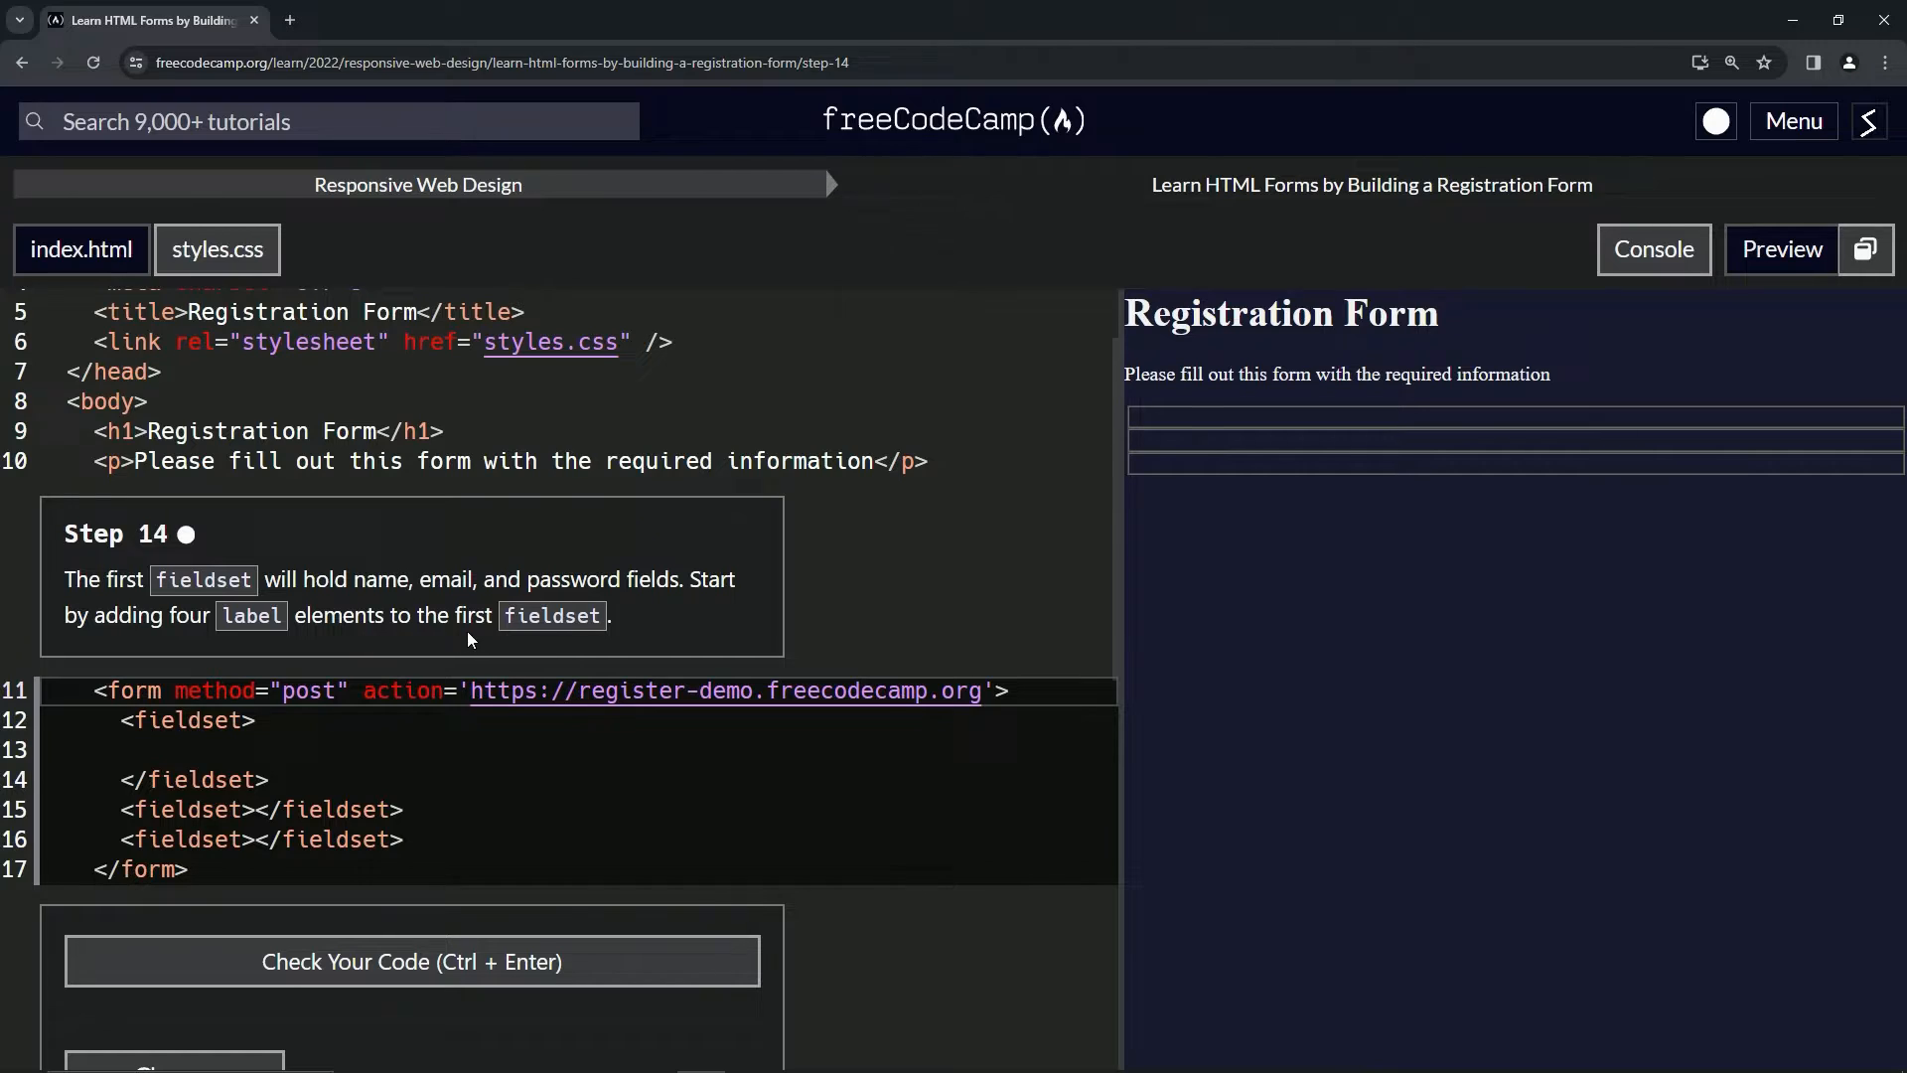
{"action": "mouse_move", "coordinate": [584, 636]}
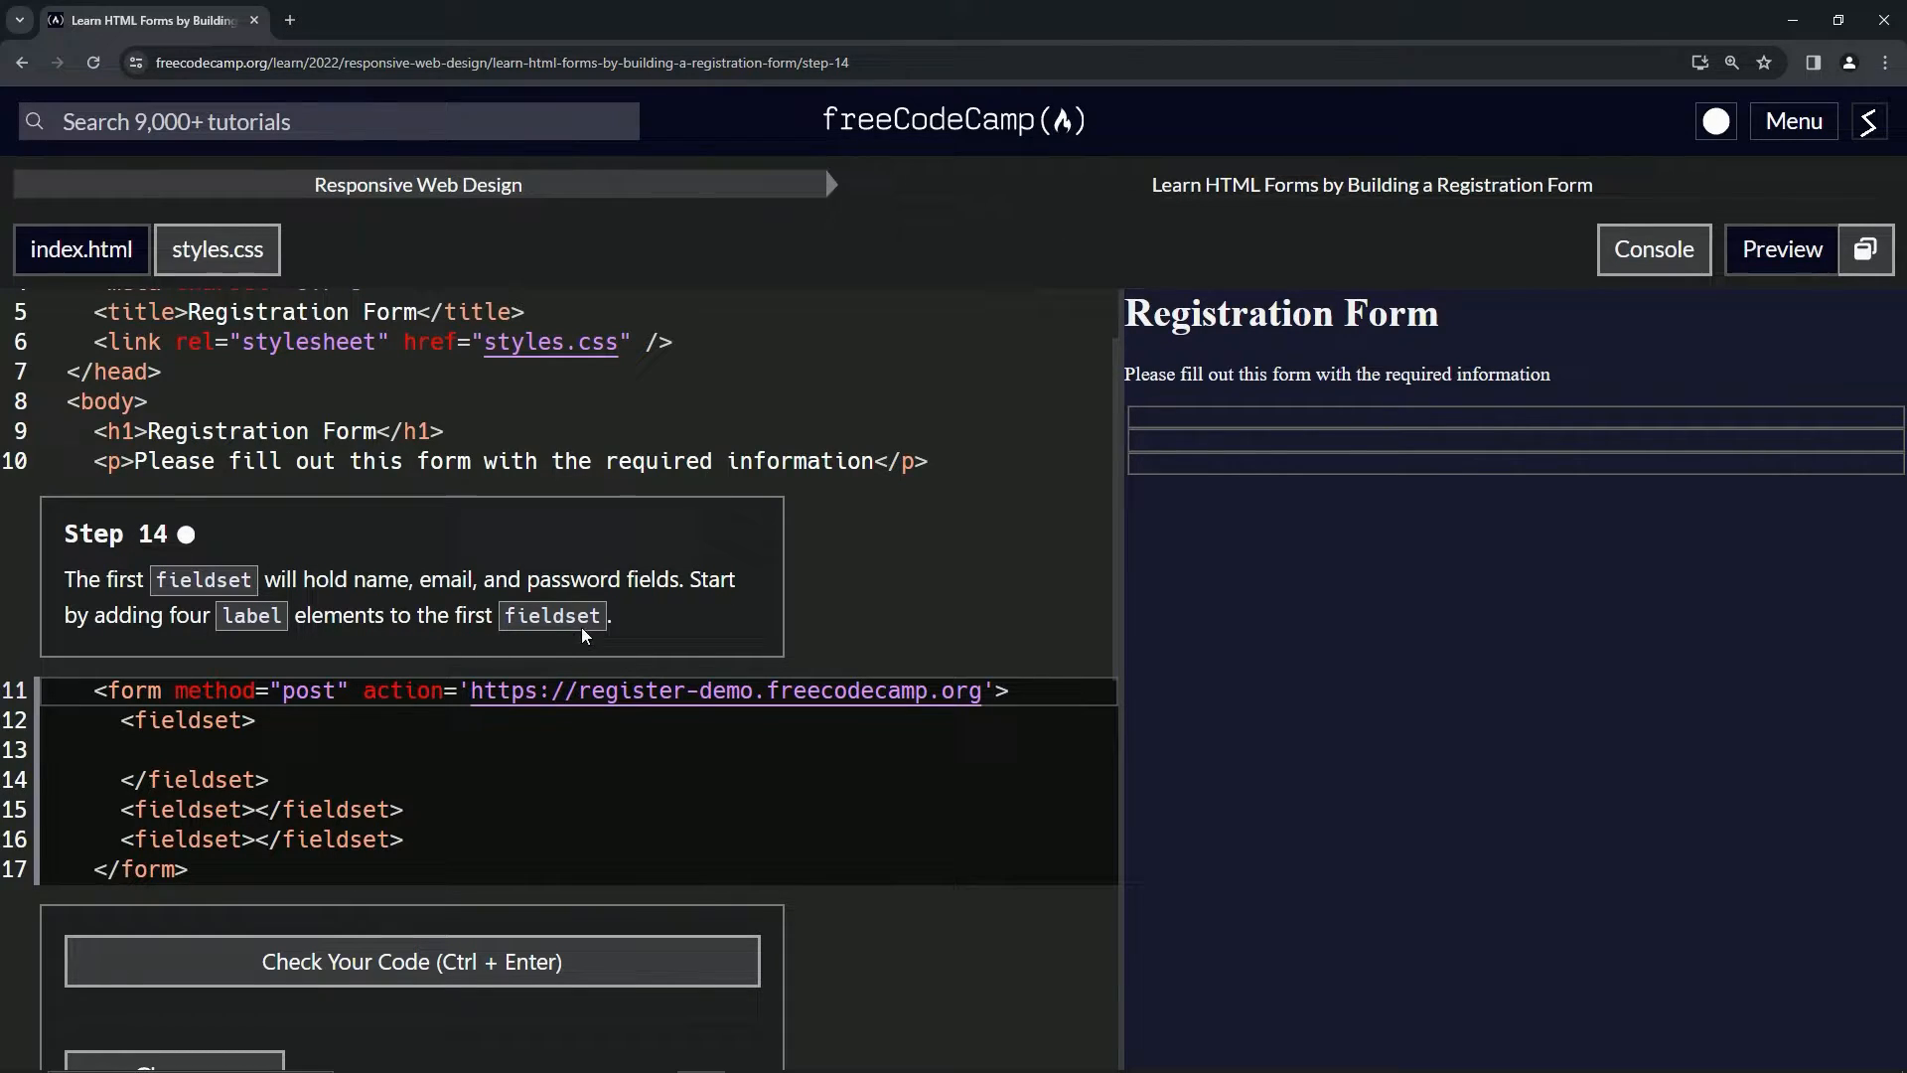
Search "label html" in a new tab and open the W3Schools label tag reference.
{"action": "left_click", "coordinate": [288, 20]}
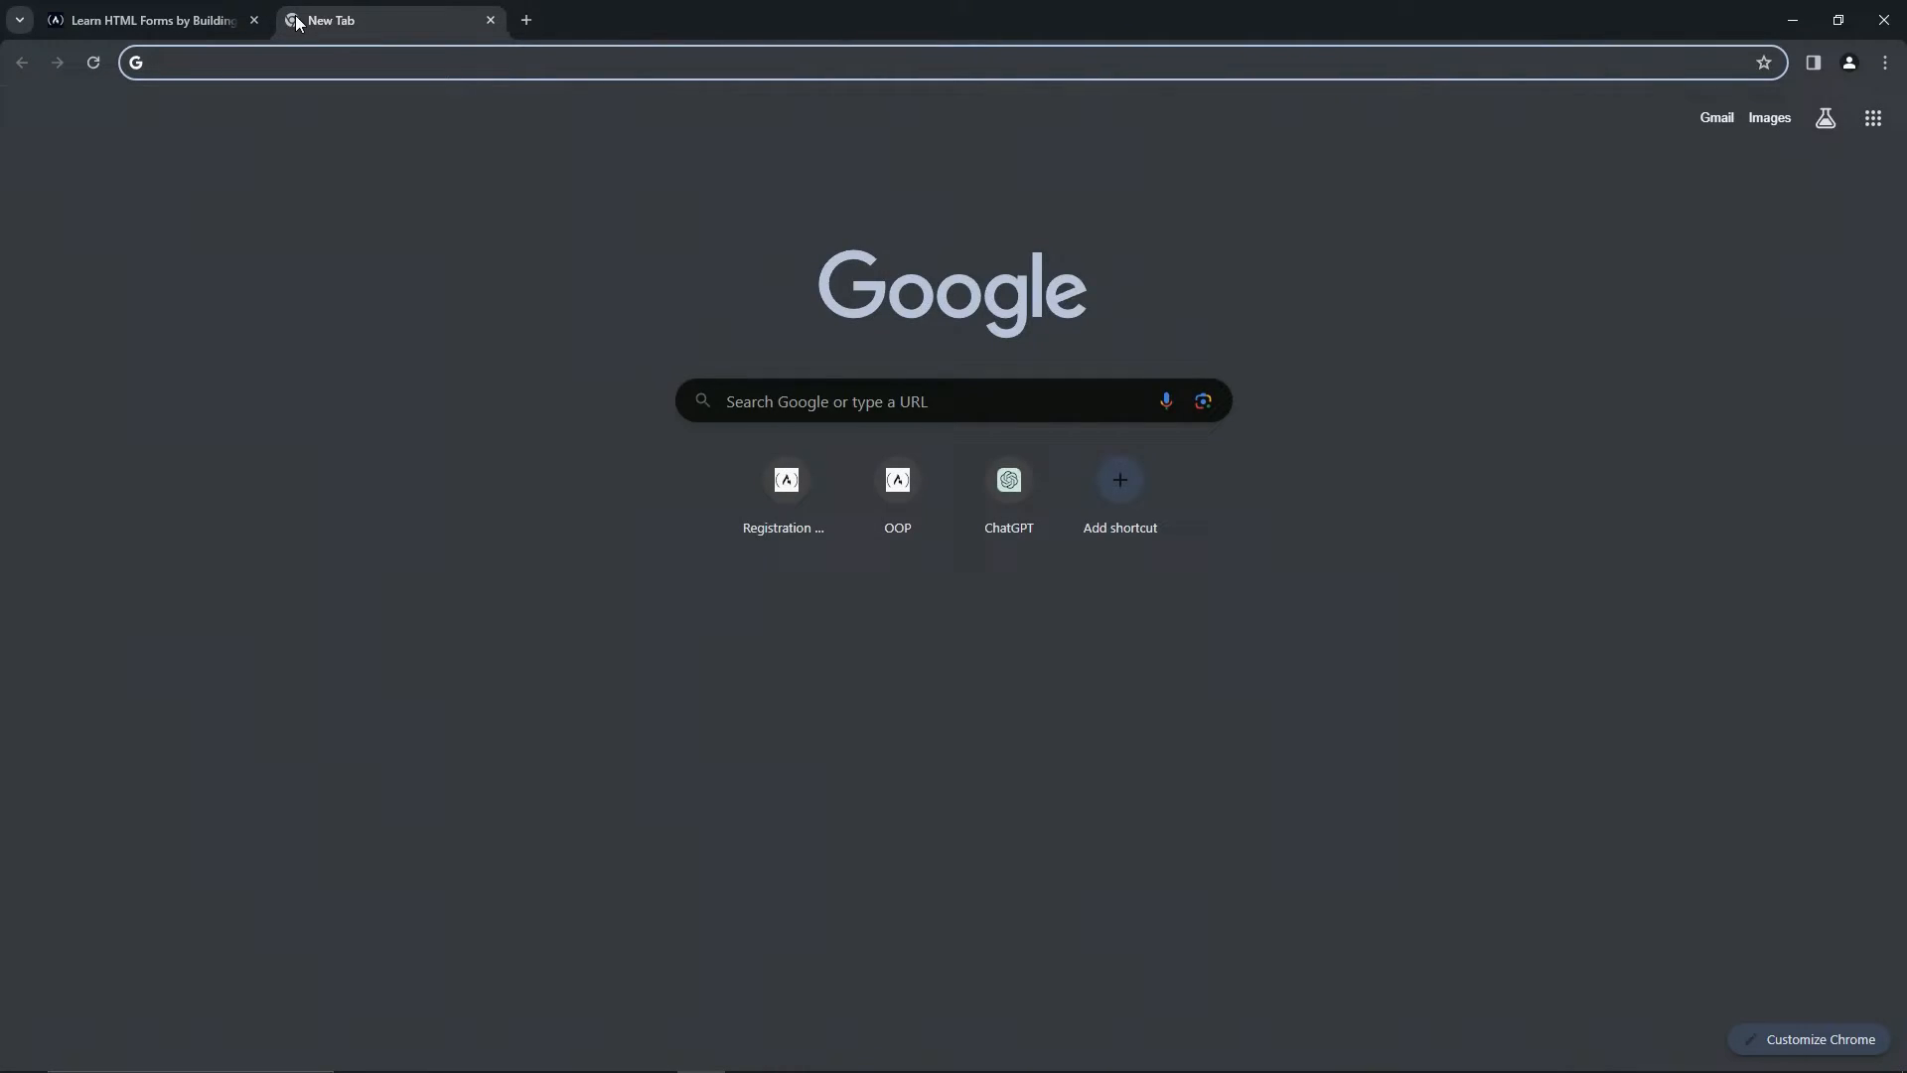
{"action": "type", "text": "label html"}
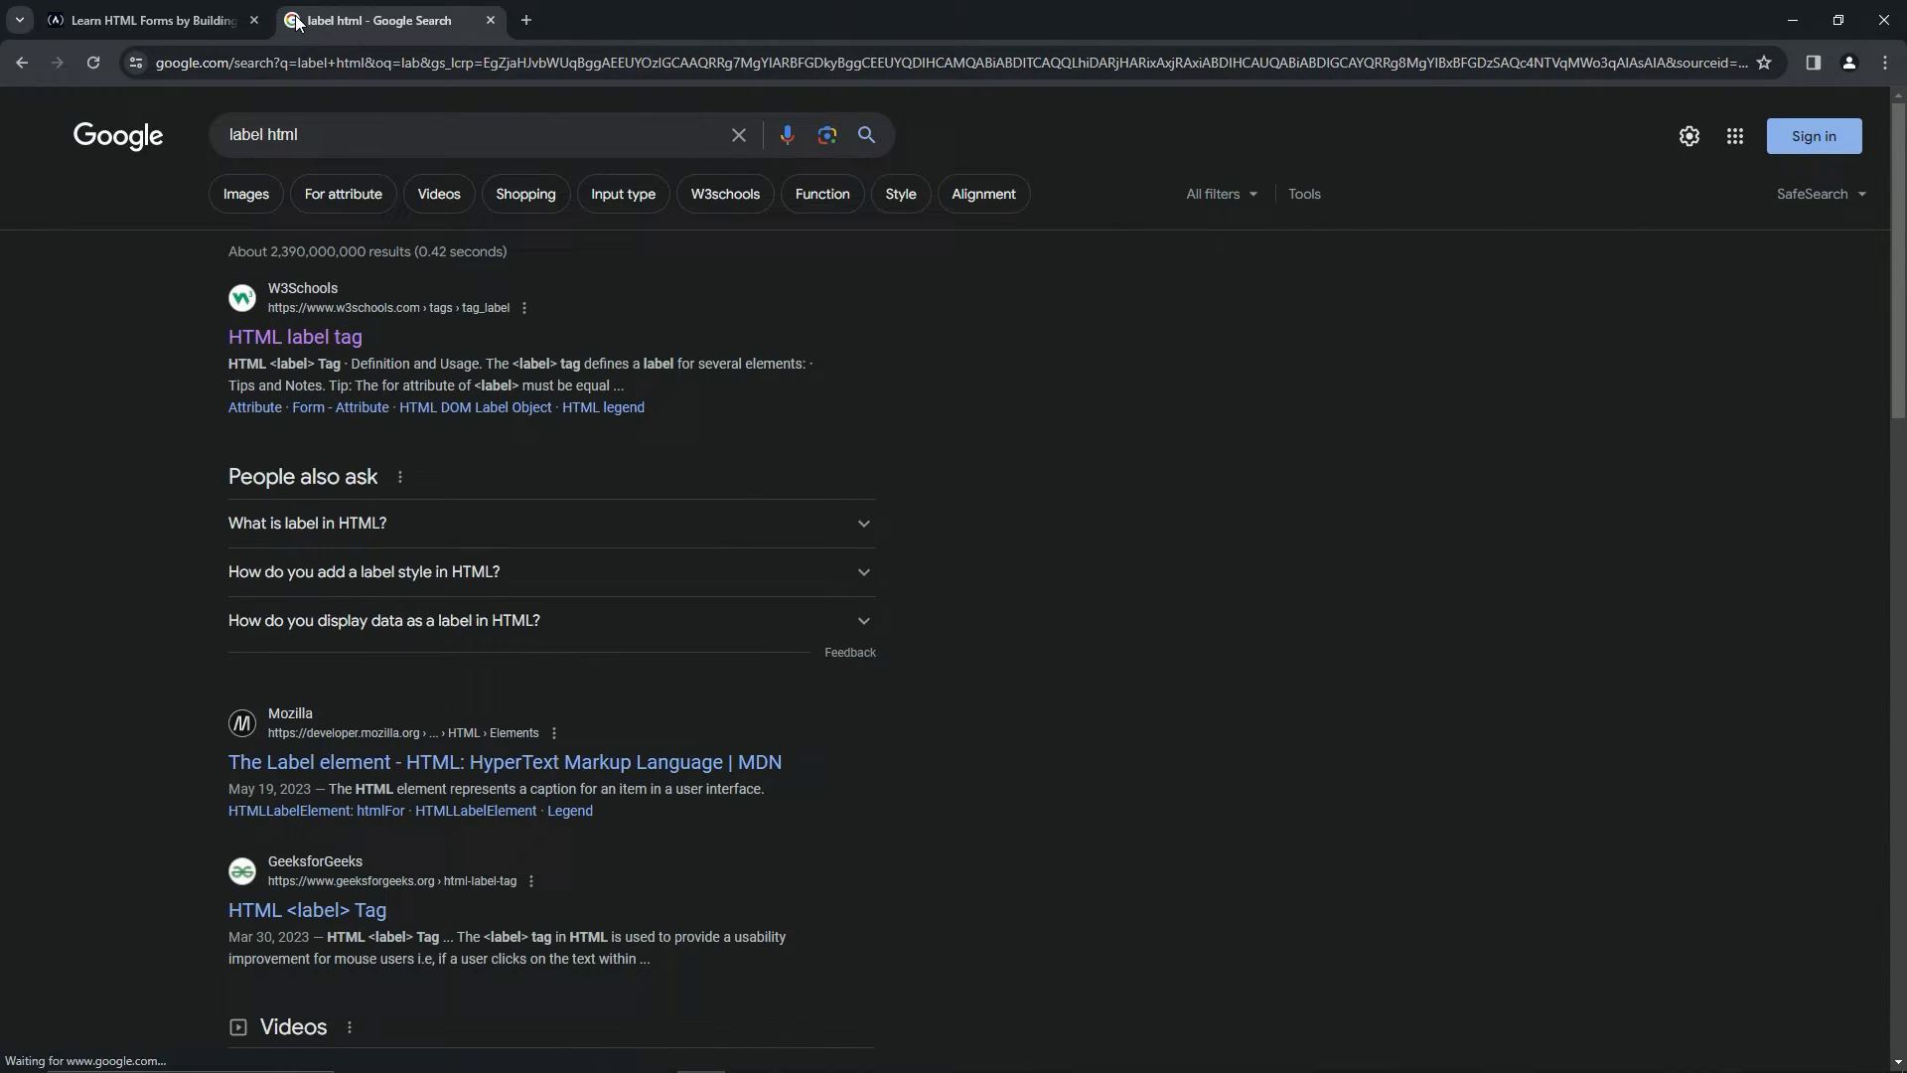
{"action": "left_click", "coordinate": [294, 338]}
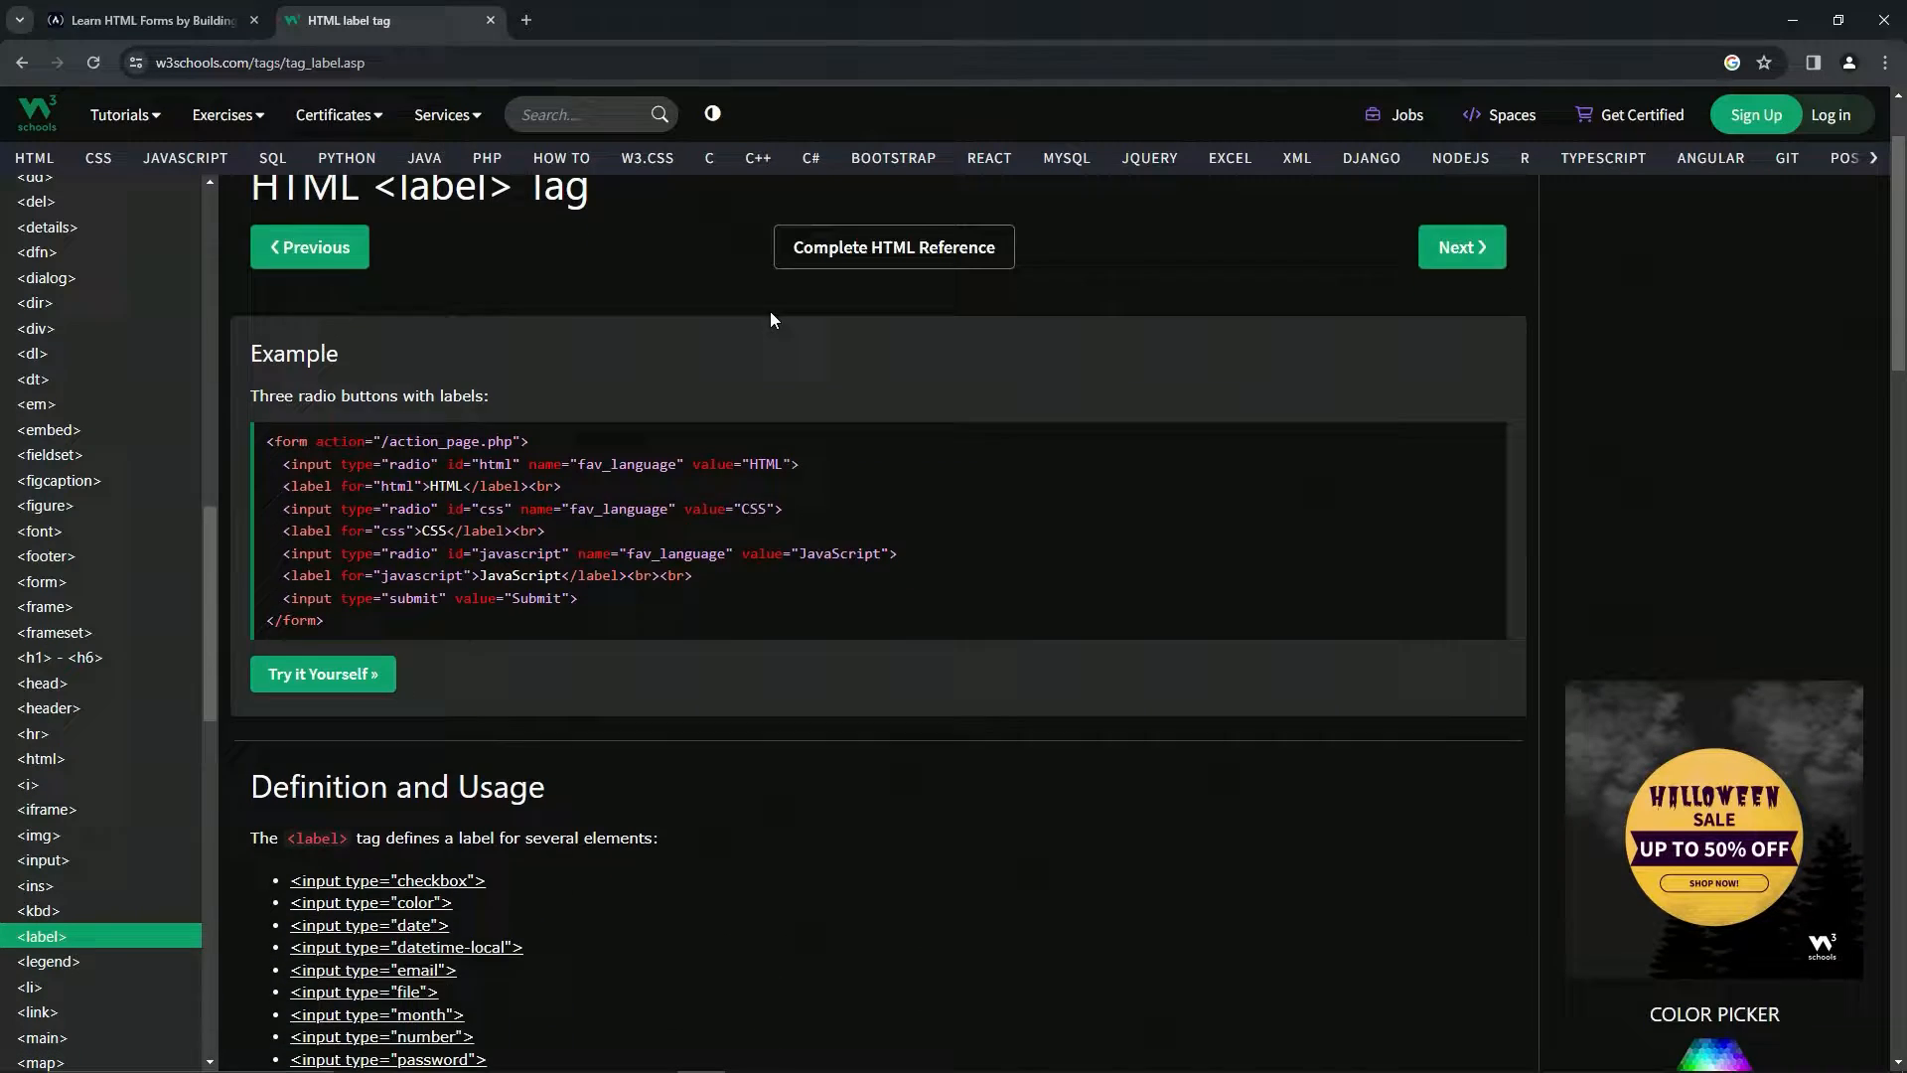
{"action": "scroll", "scroll_direction": "down", "scroll_amount": 3}
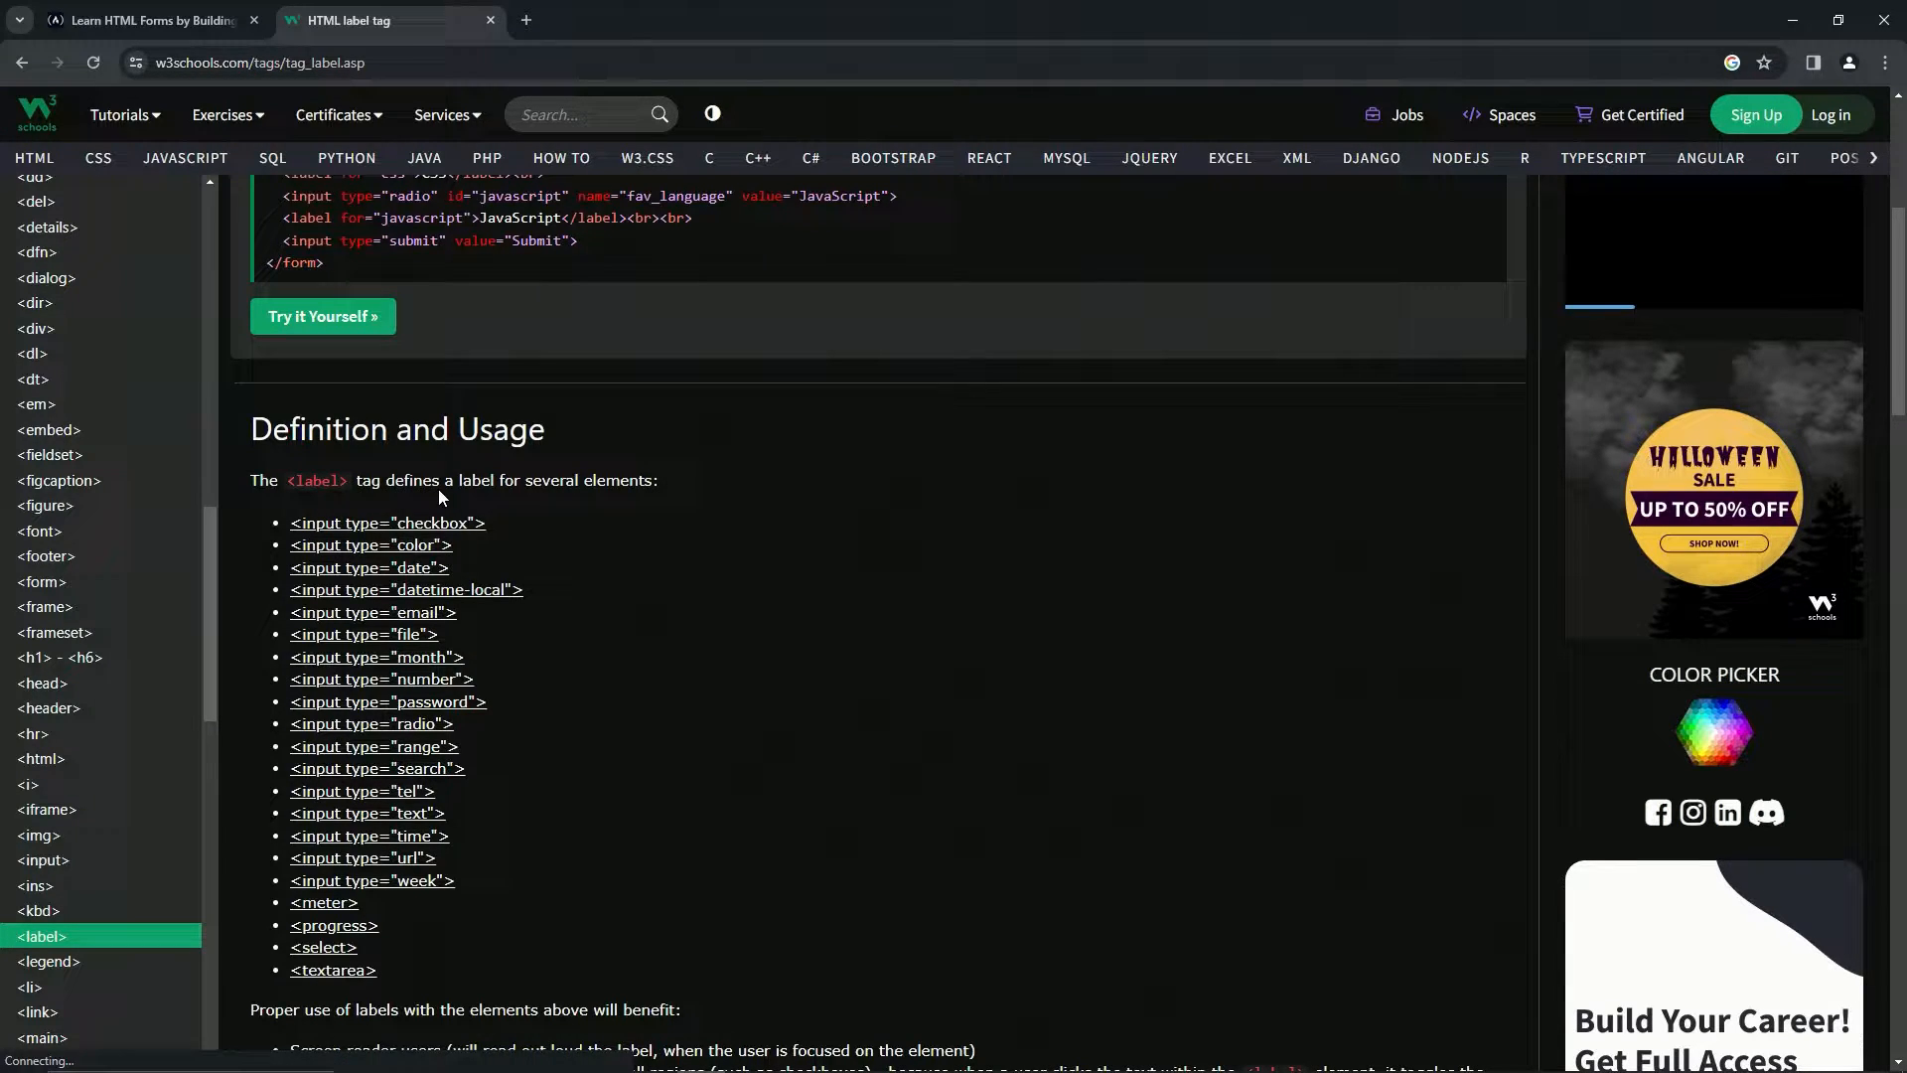
{"action": "mouse_move", "coordinate": [387, 523]}
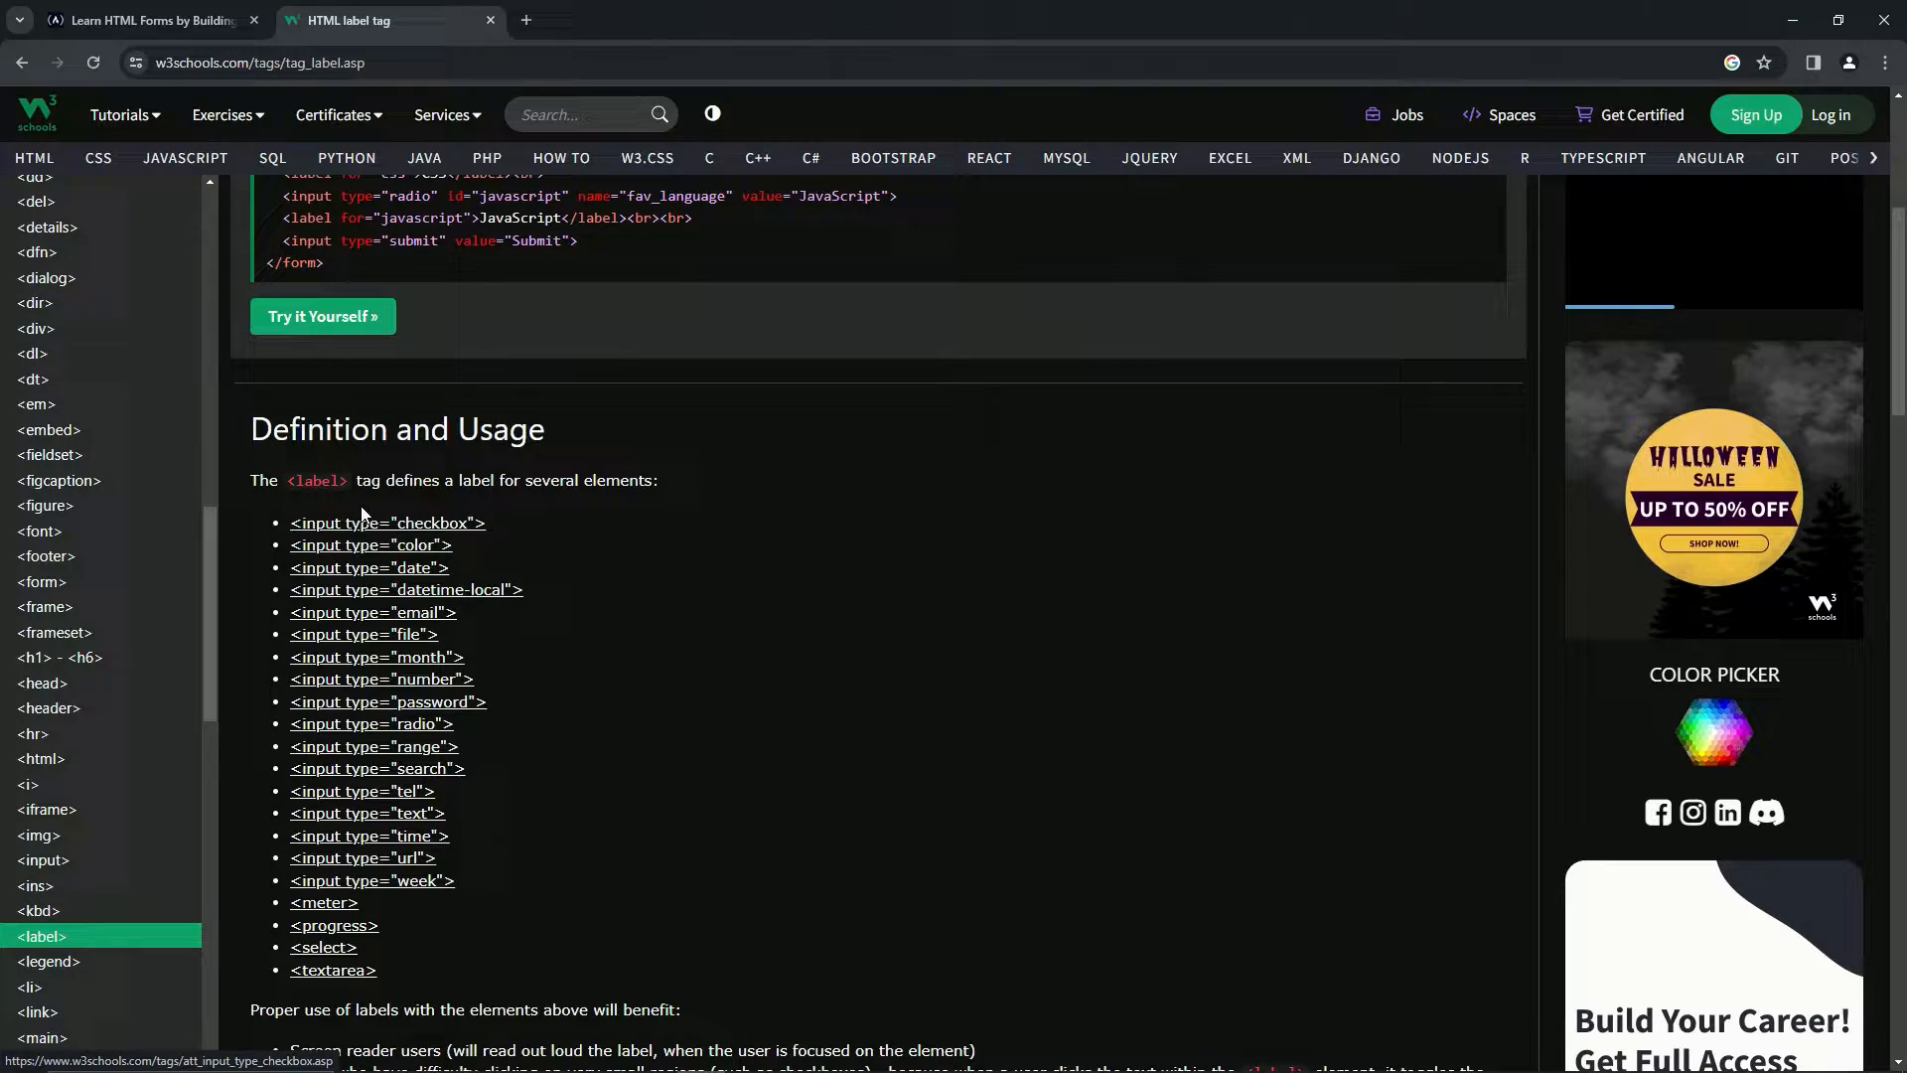
{"action": "scroll", "scroll_direction": "down", "scroll_amount": 3}
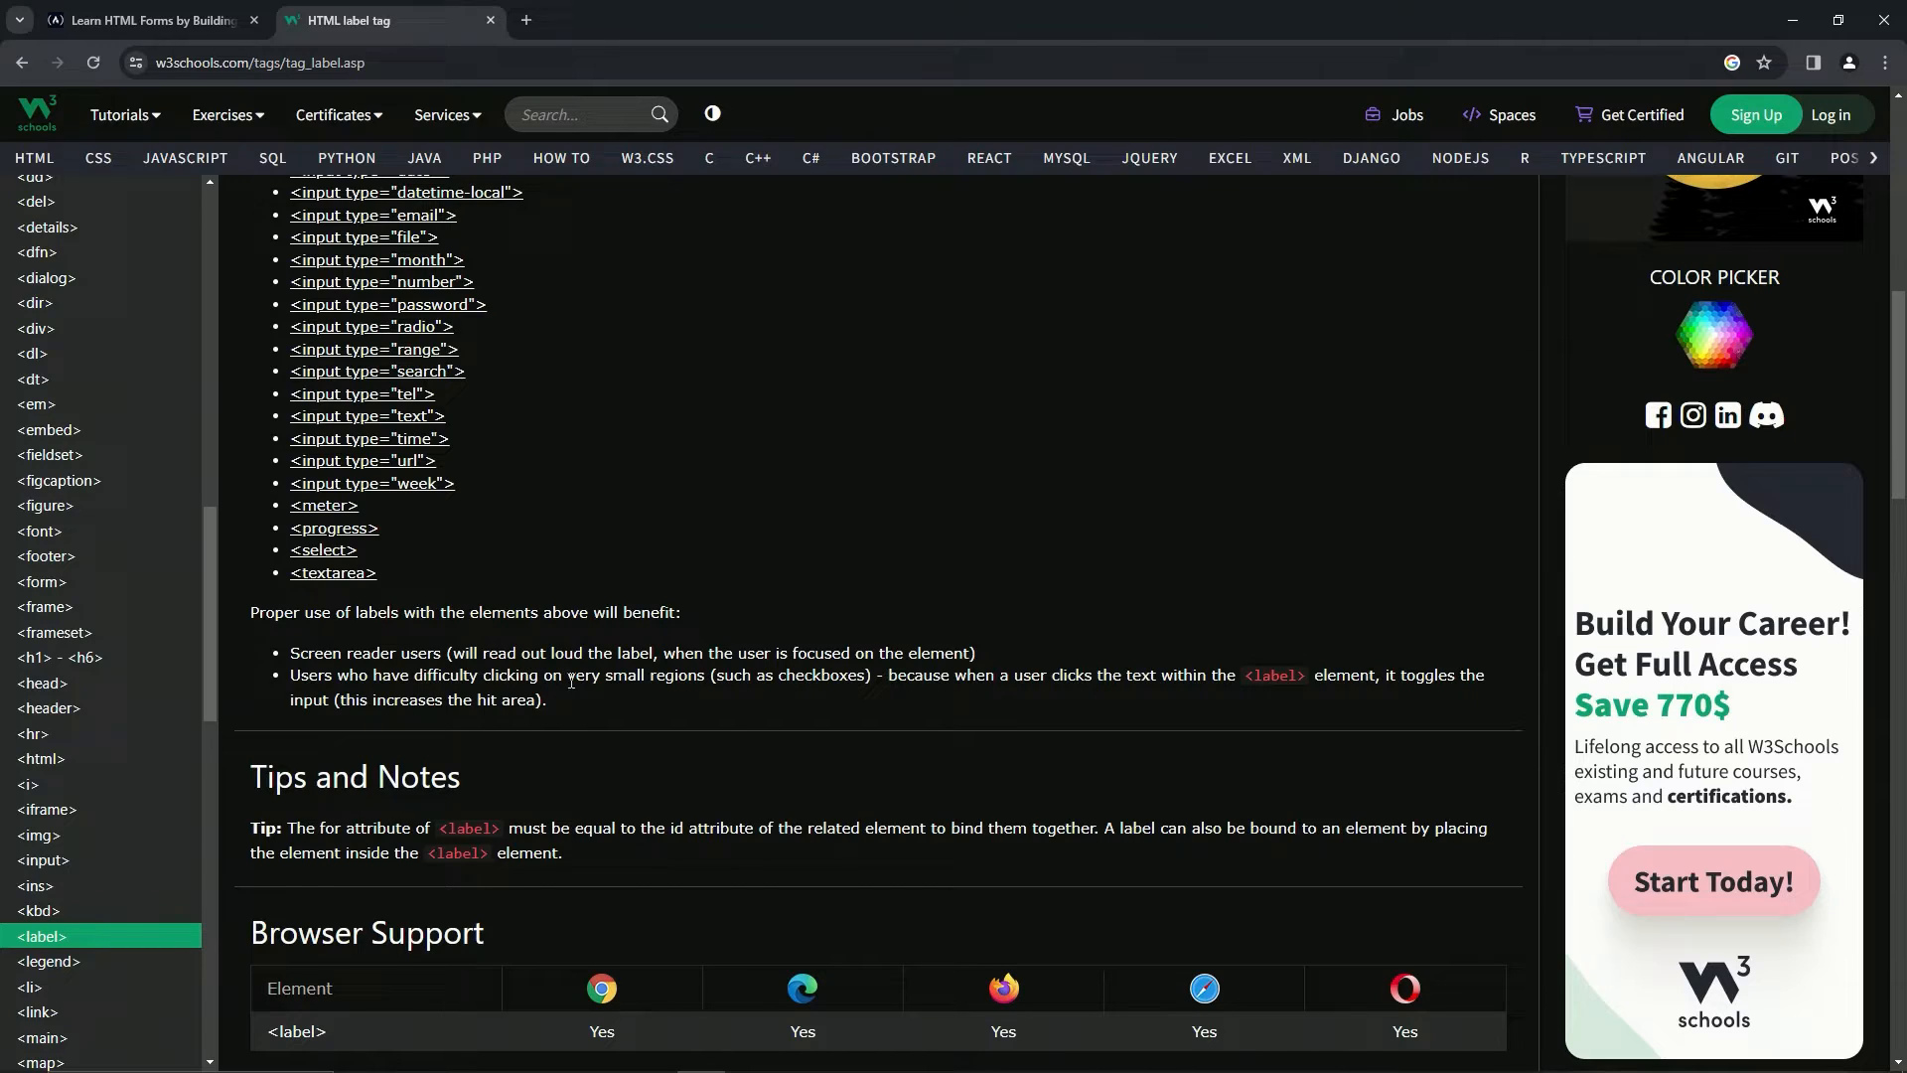
{"action": "mouse_move", "coordinate": [703, 696]}
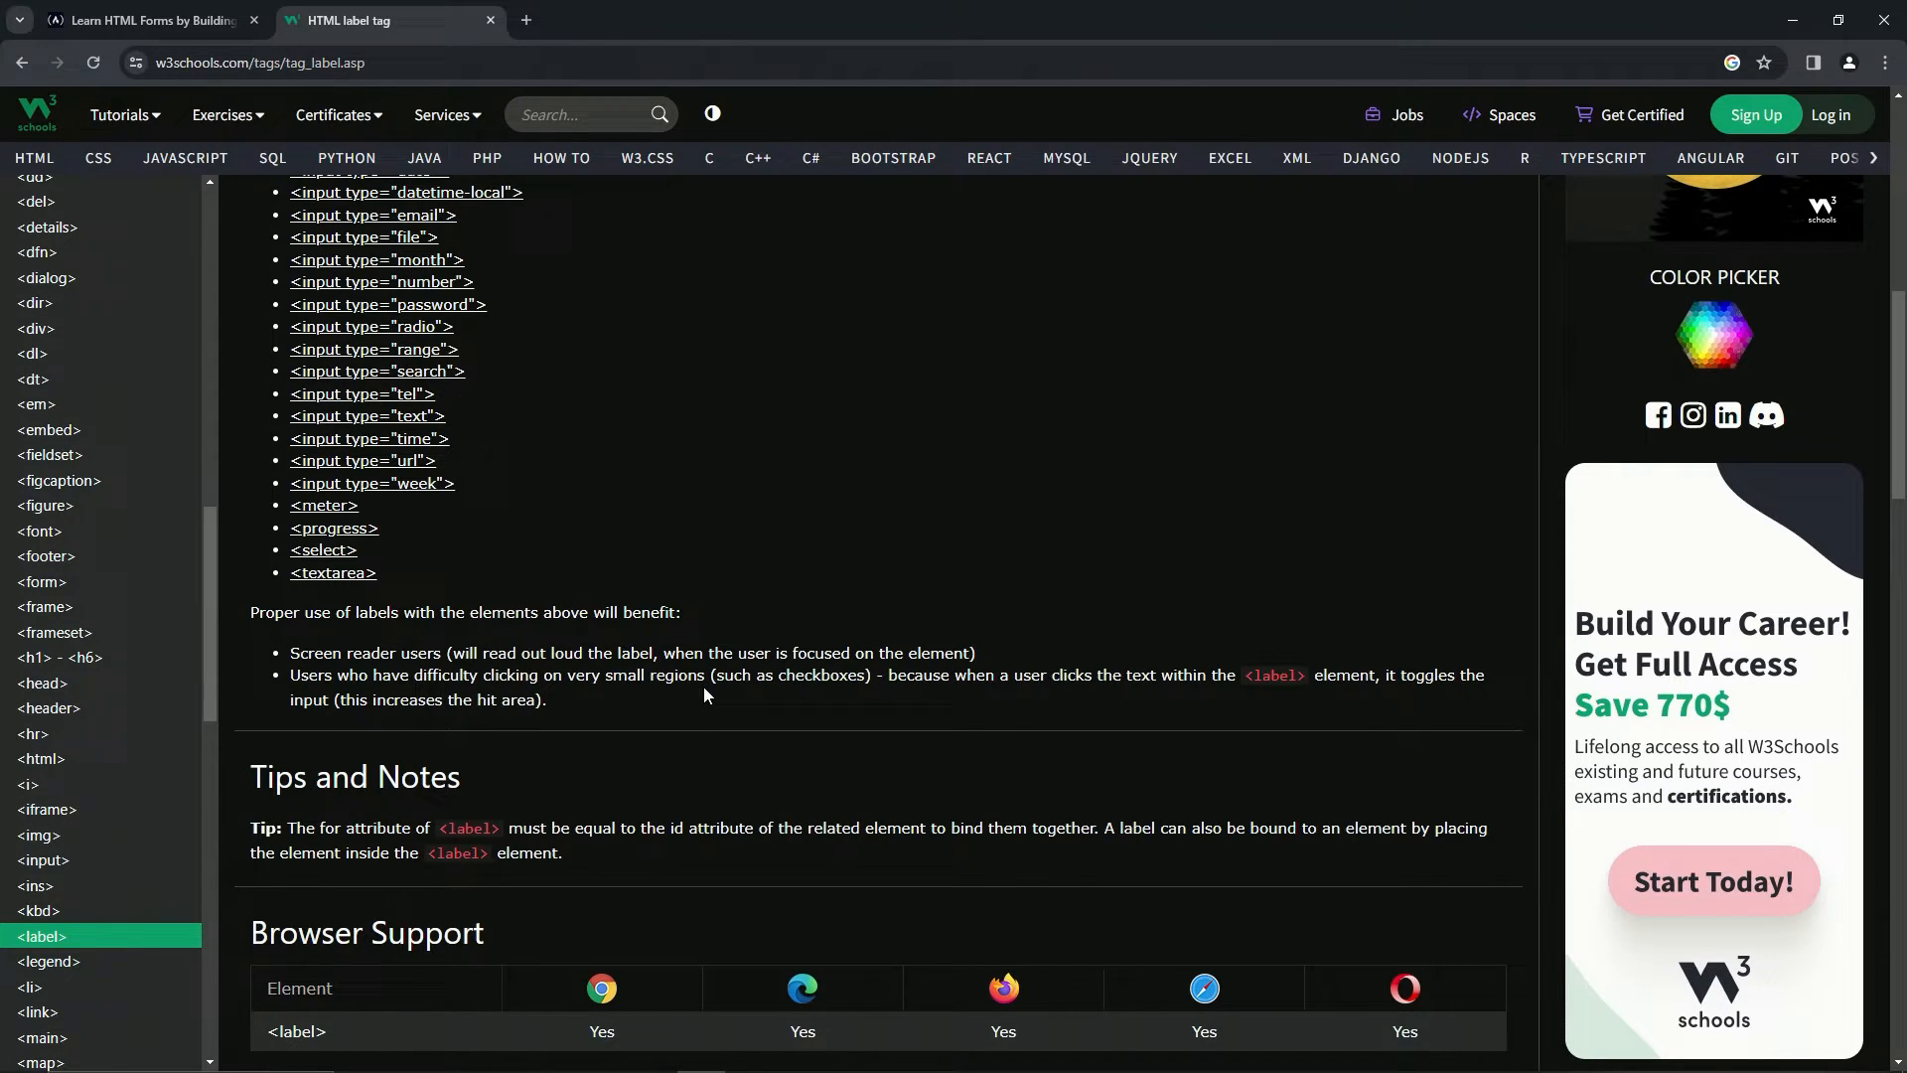
{"action": "mouse_move", "coordinate": [985, 705]}
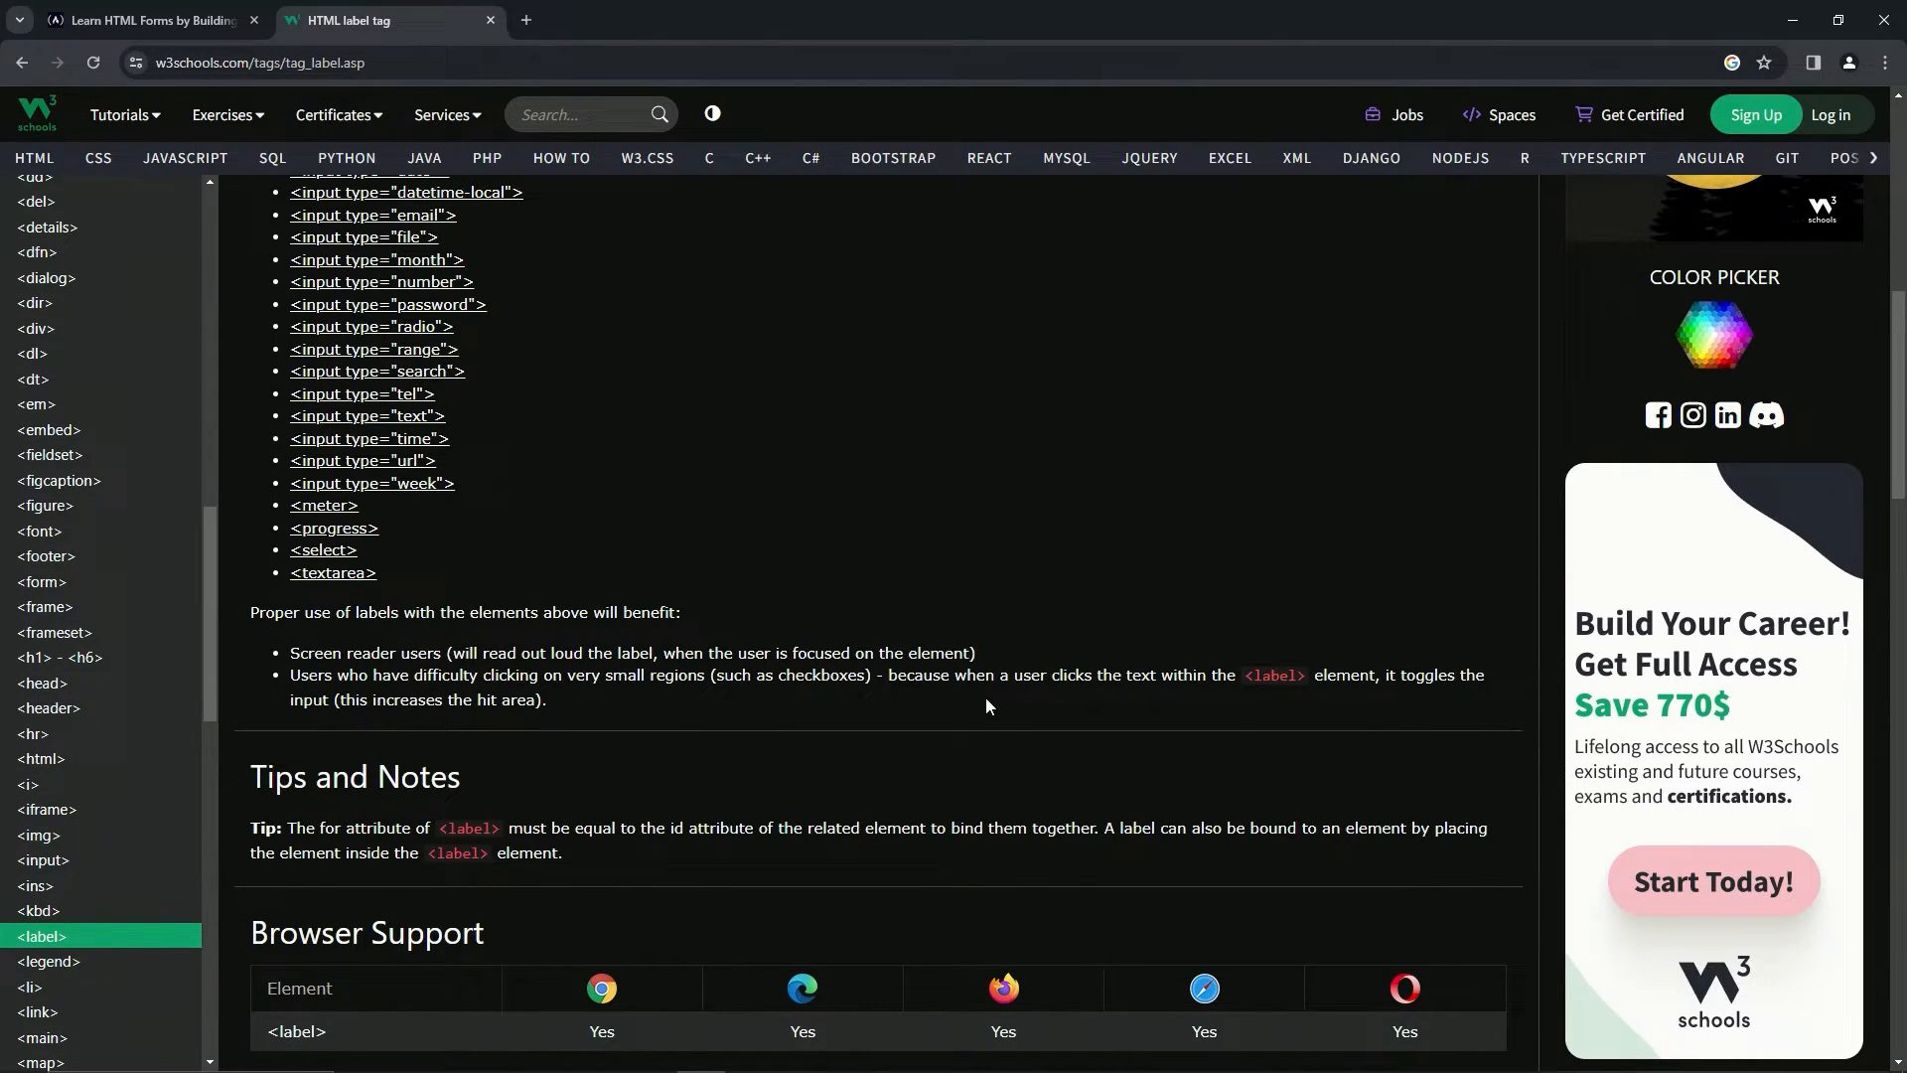
{"action": "mouse_move", "coordinate": [1190, 695]}
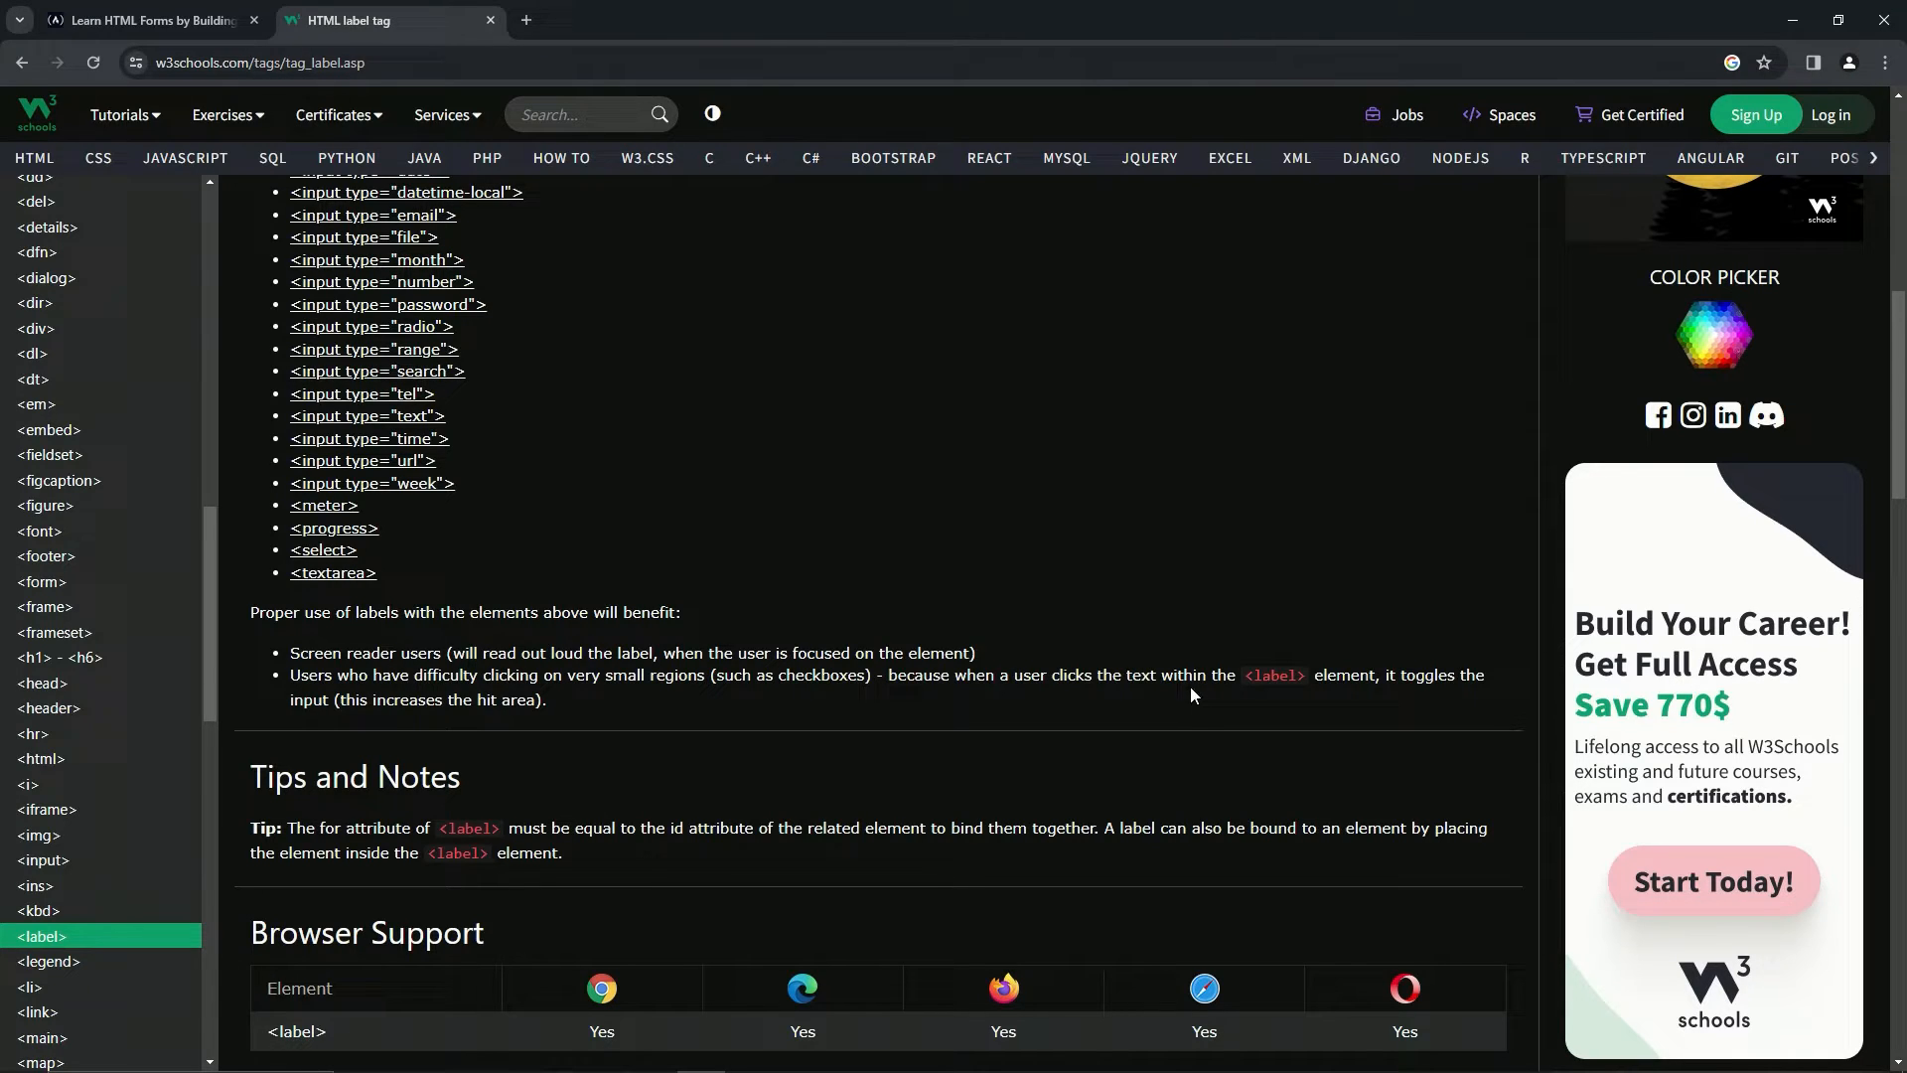
{"action": "mouse_move", "coordinate": [353, 693]}
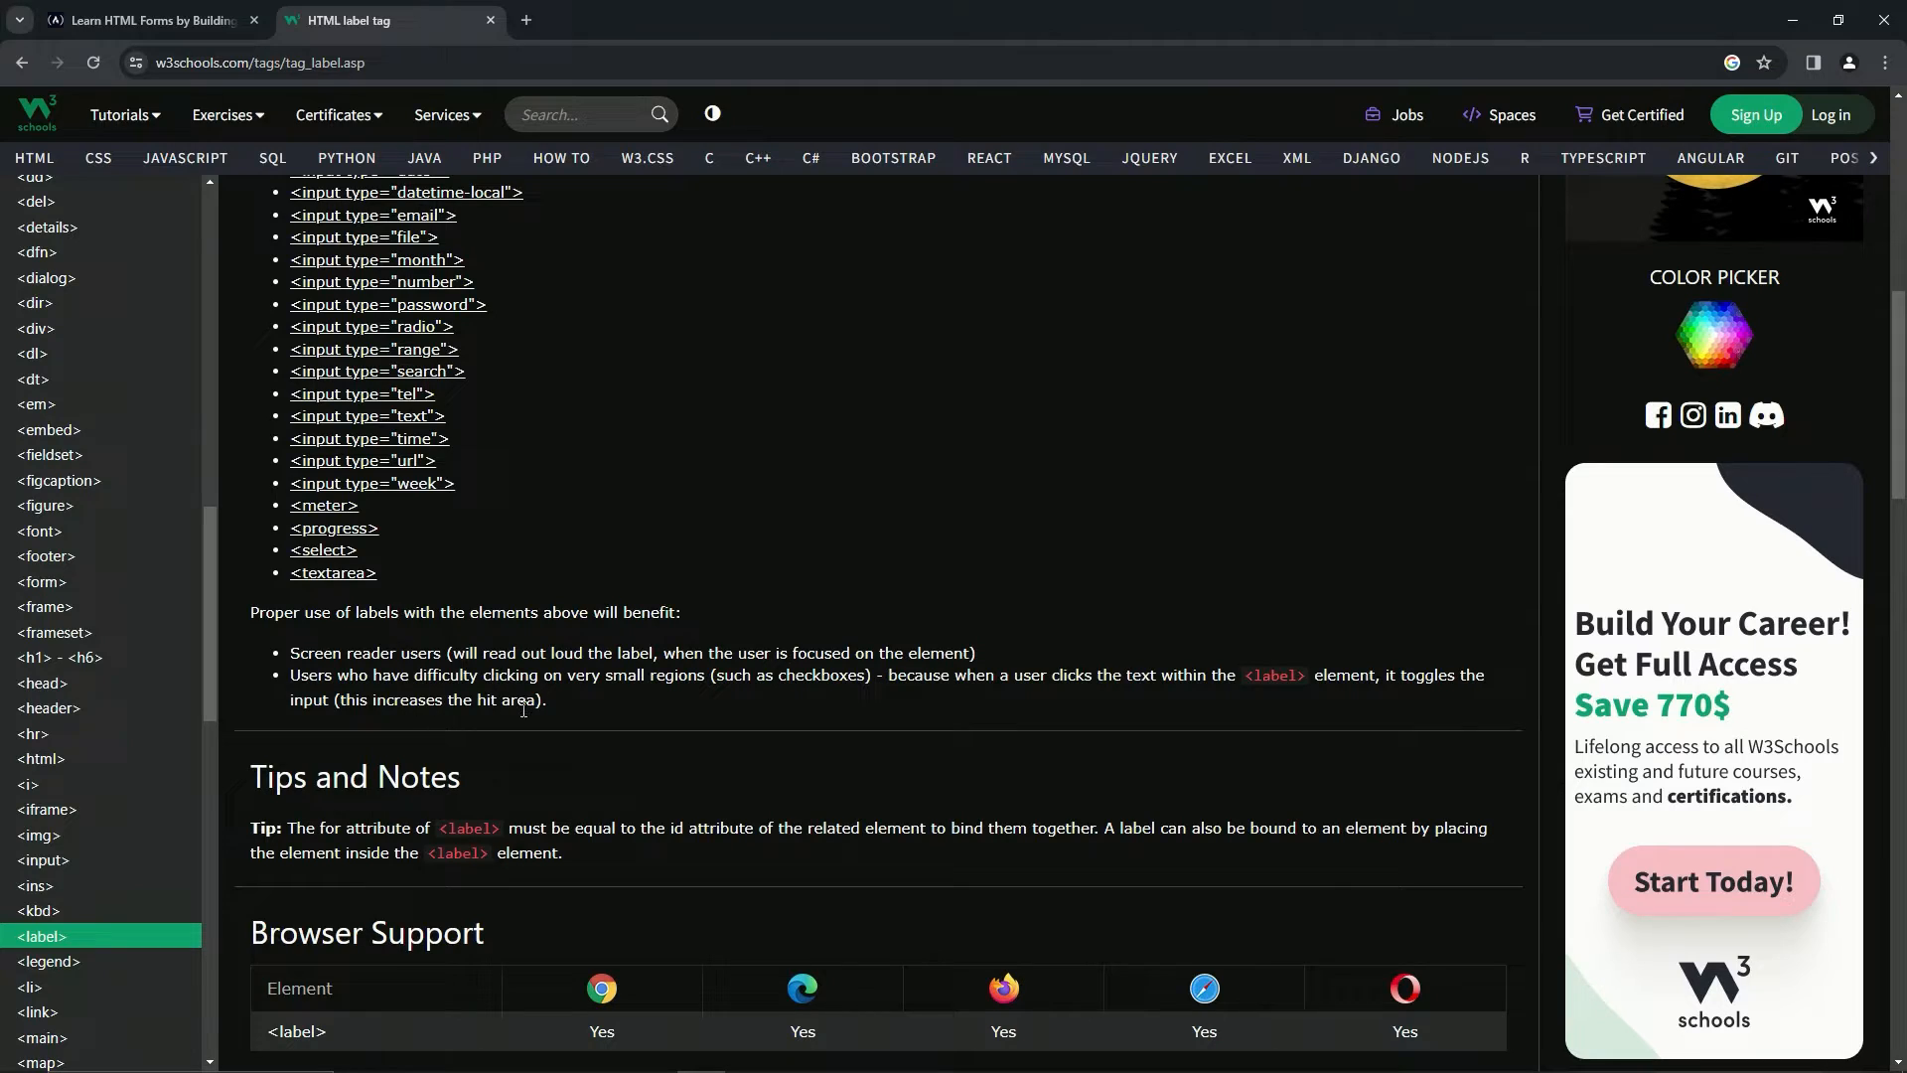
Back in the lesson editor, add <label></label> elements inside the first fieldset.
{"action": "left_click", "coordinate": [145, 20]}
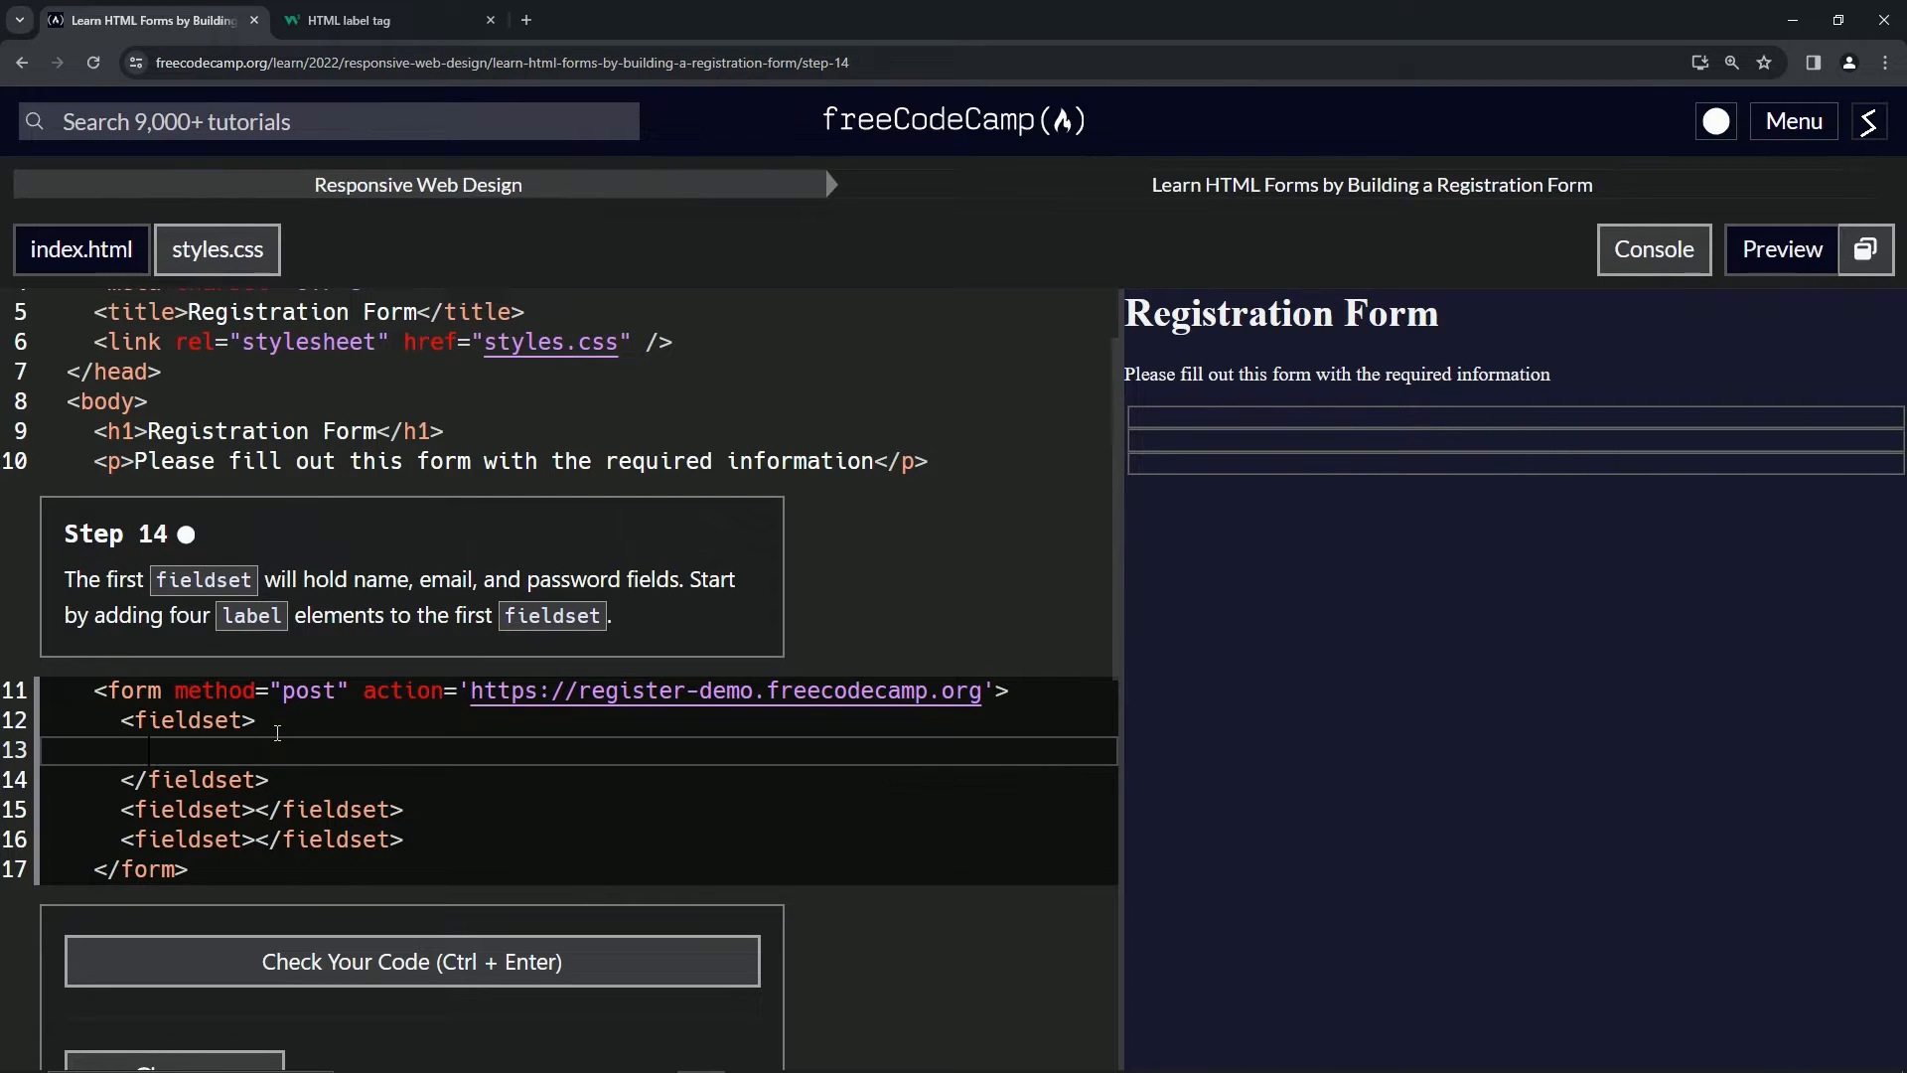
{"action": "type", "text": "<"}
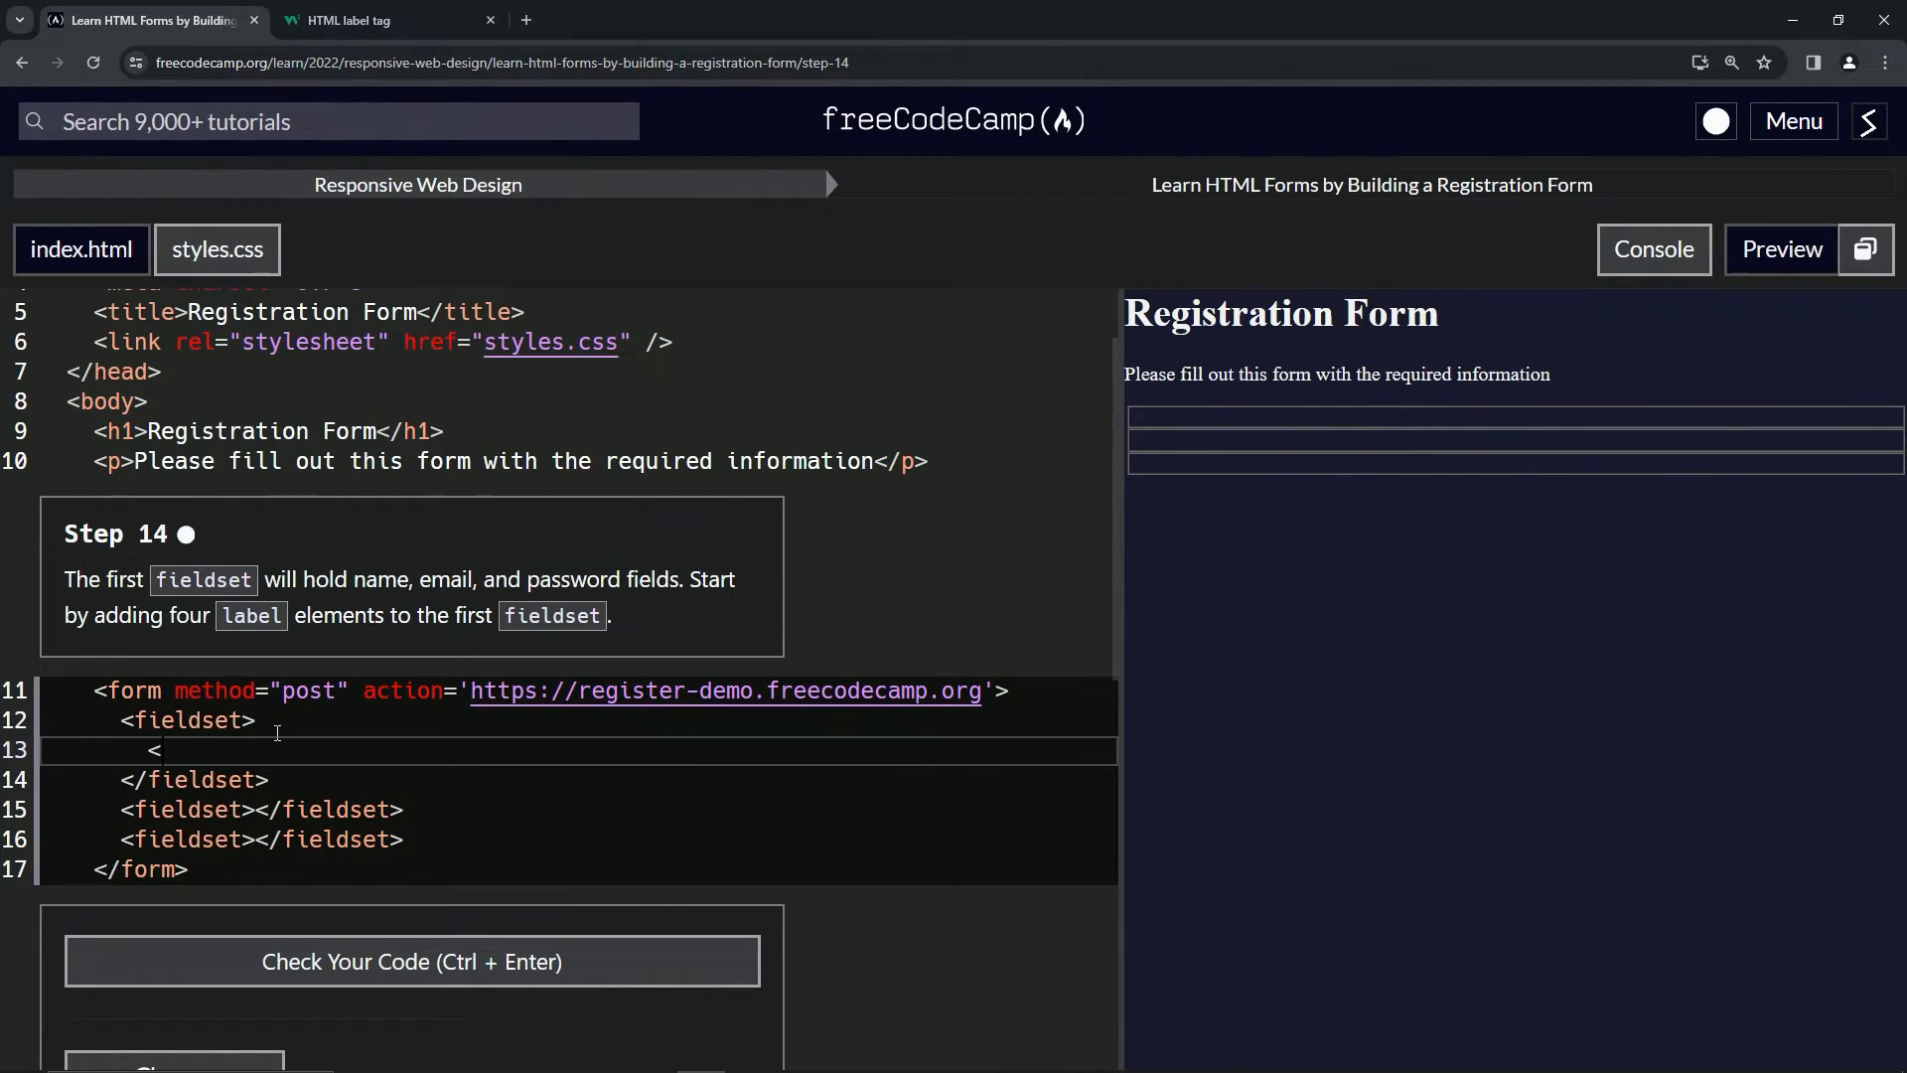
{"action": "type", "text": "lab"}
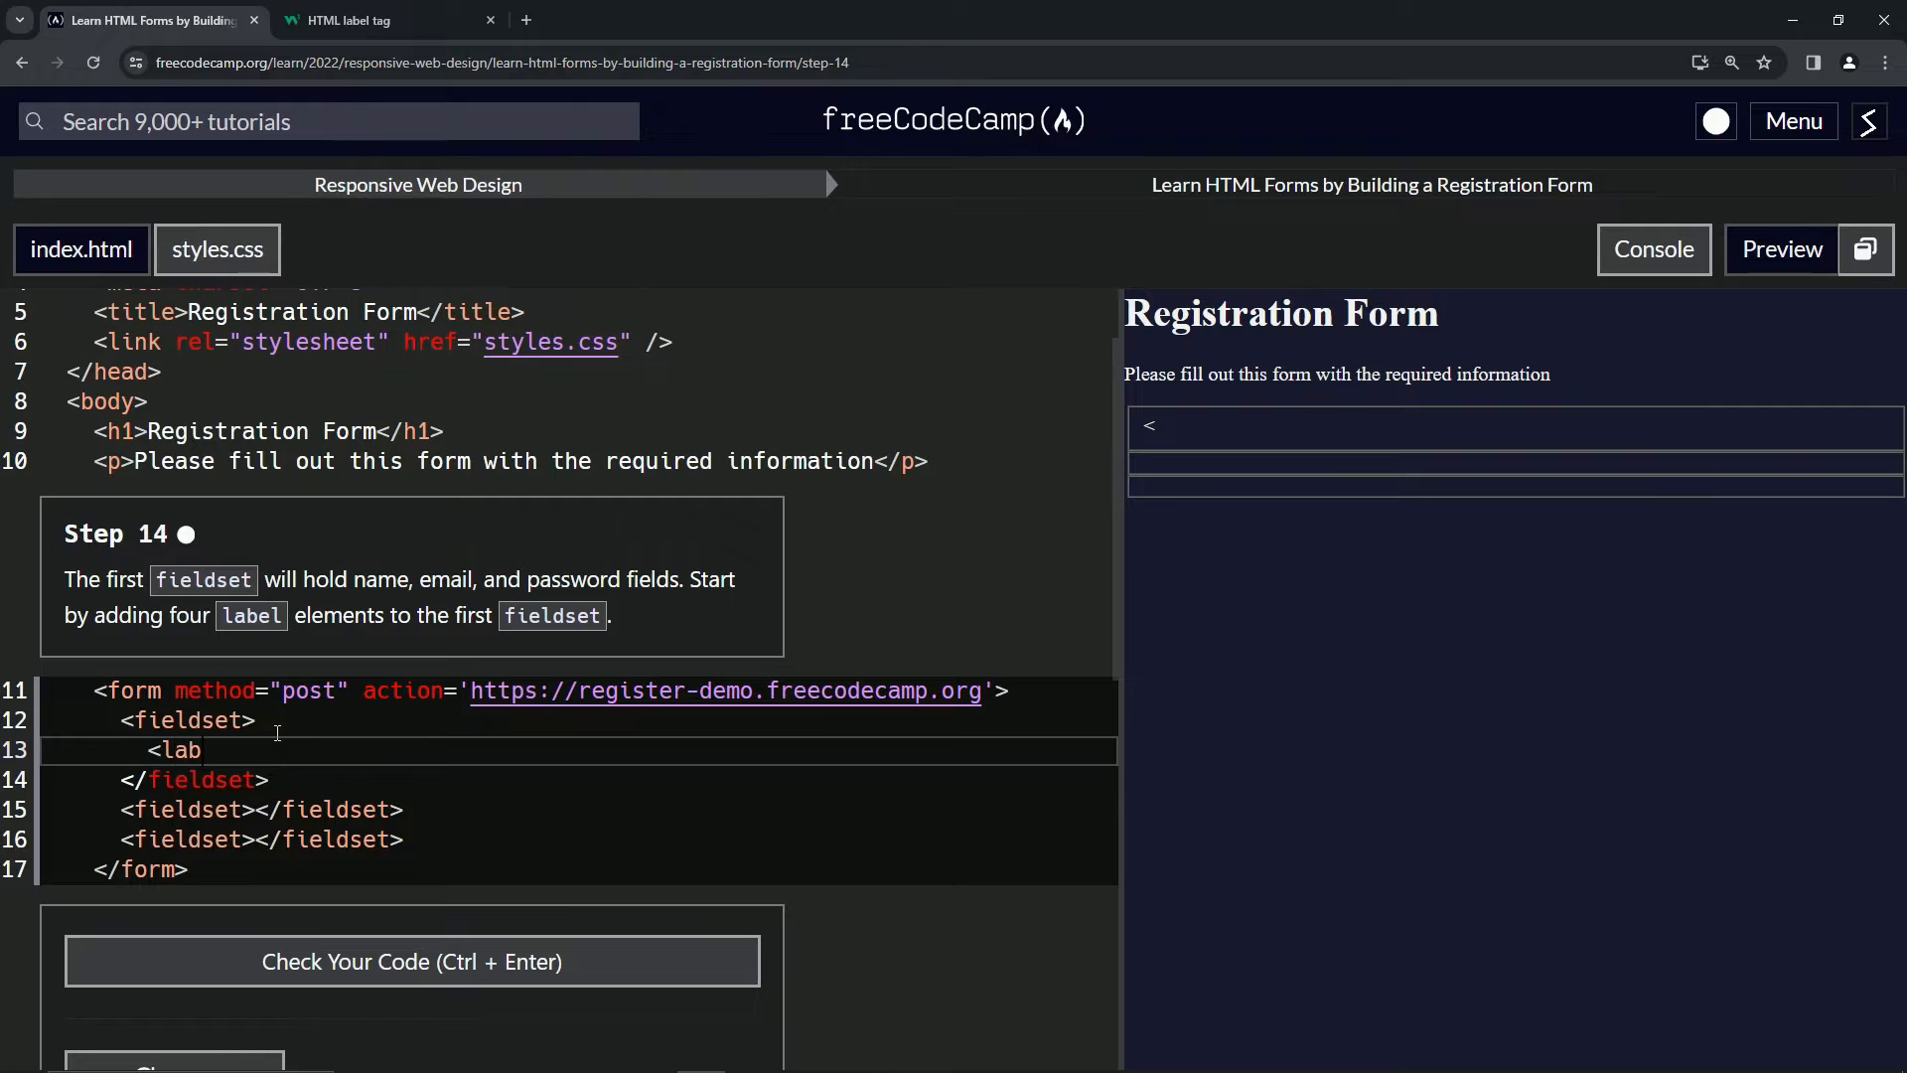
{"action": "type", "text": "el></"}
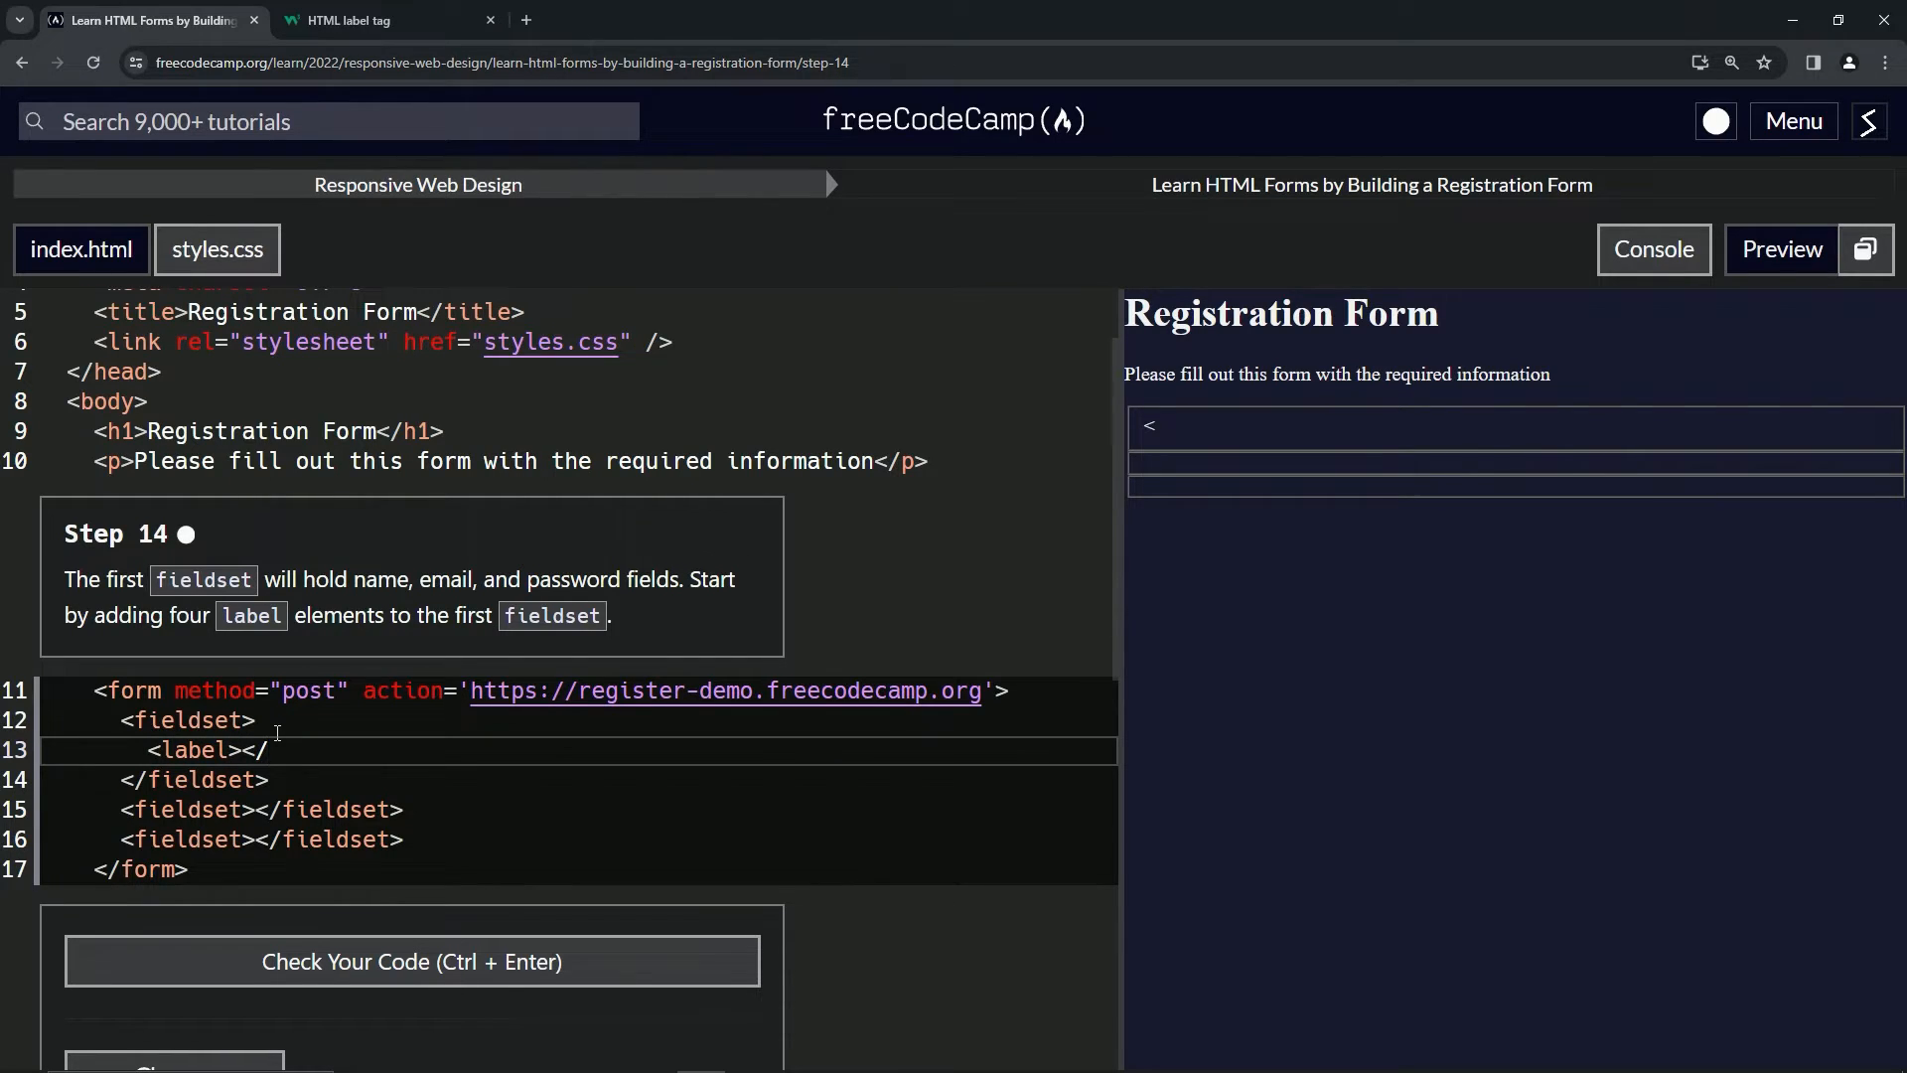
{"action": "type", "text": "label>"}
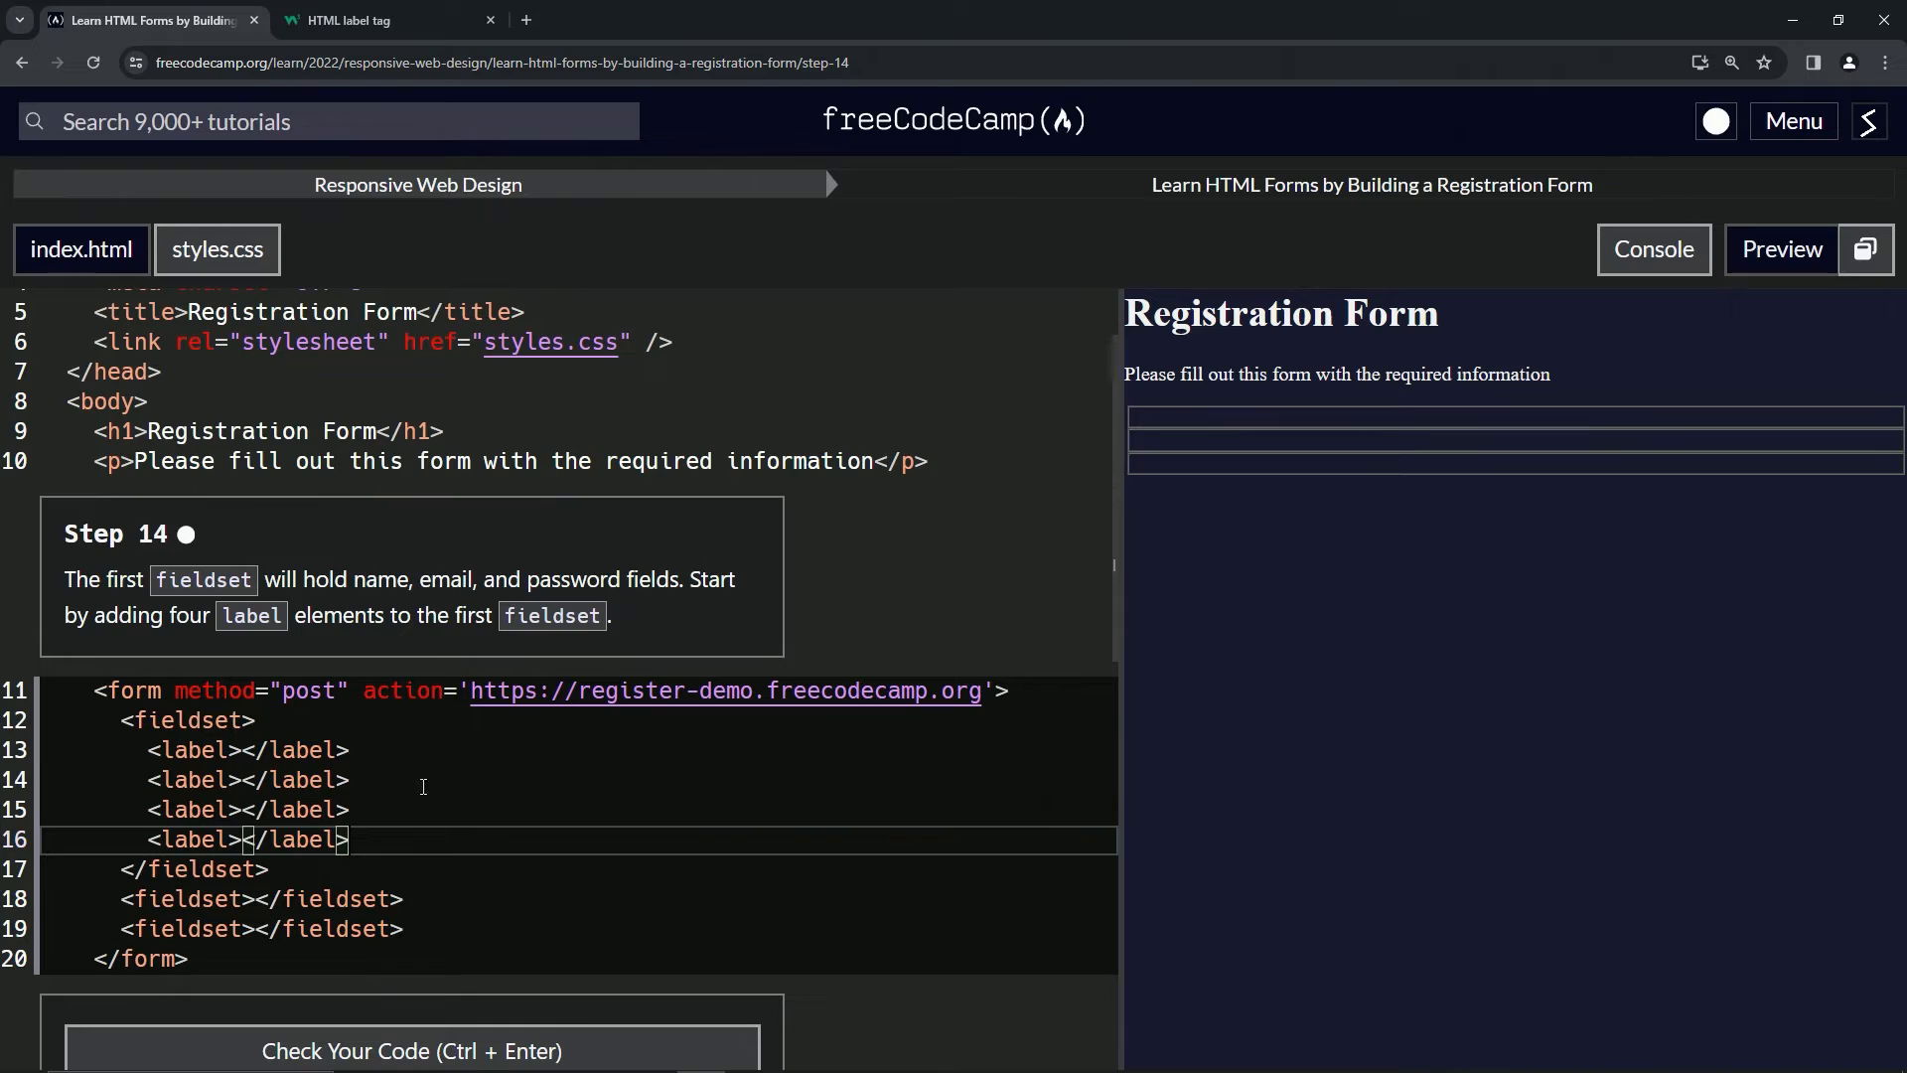
{"action": "mouse_move", "coordinate": [495, 1027]}
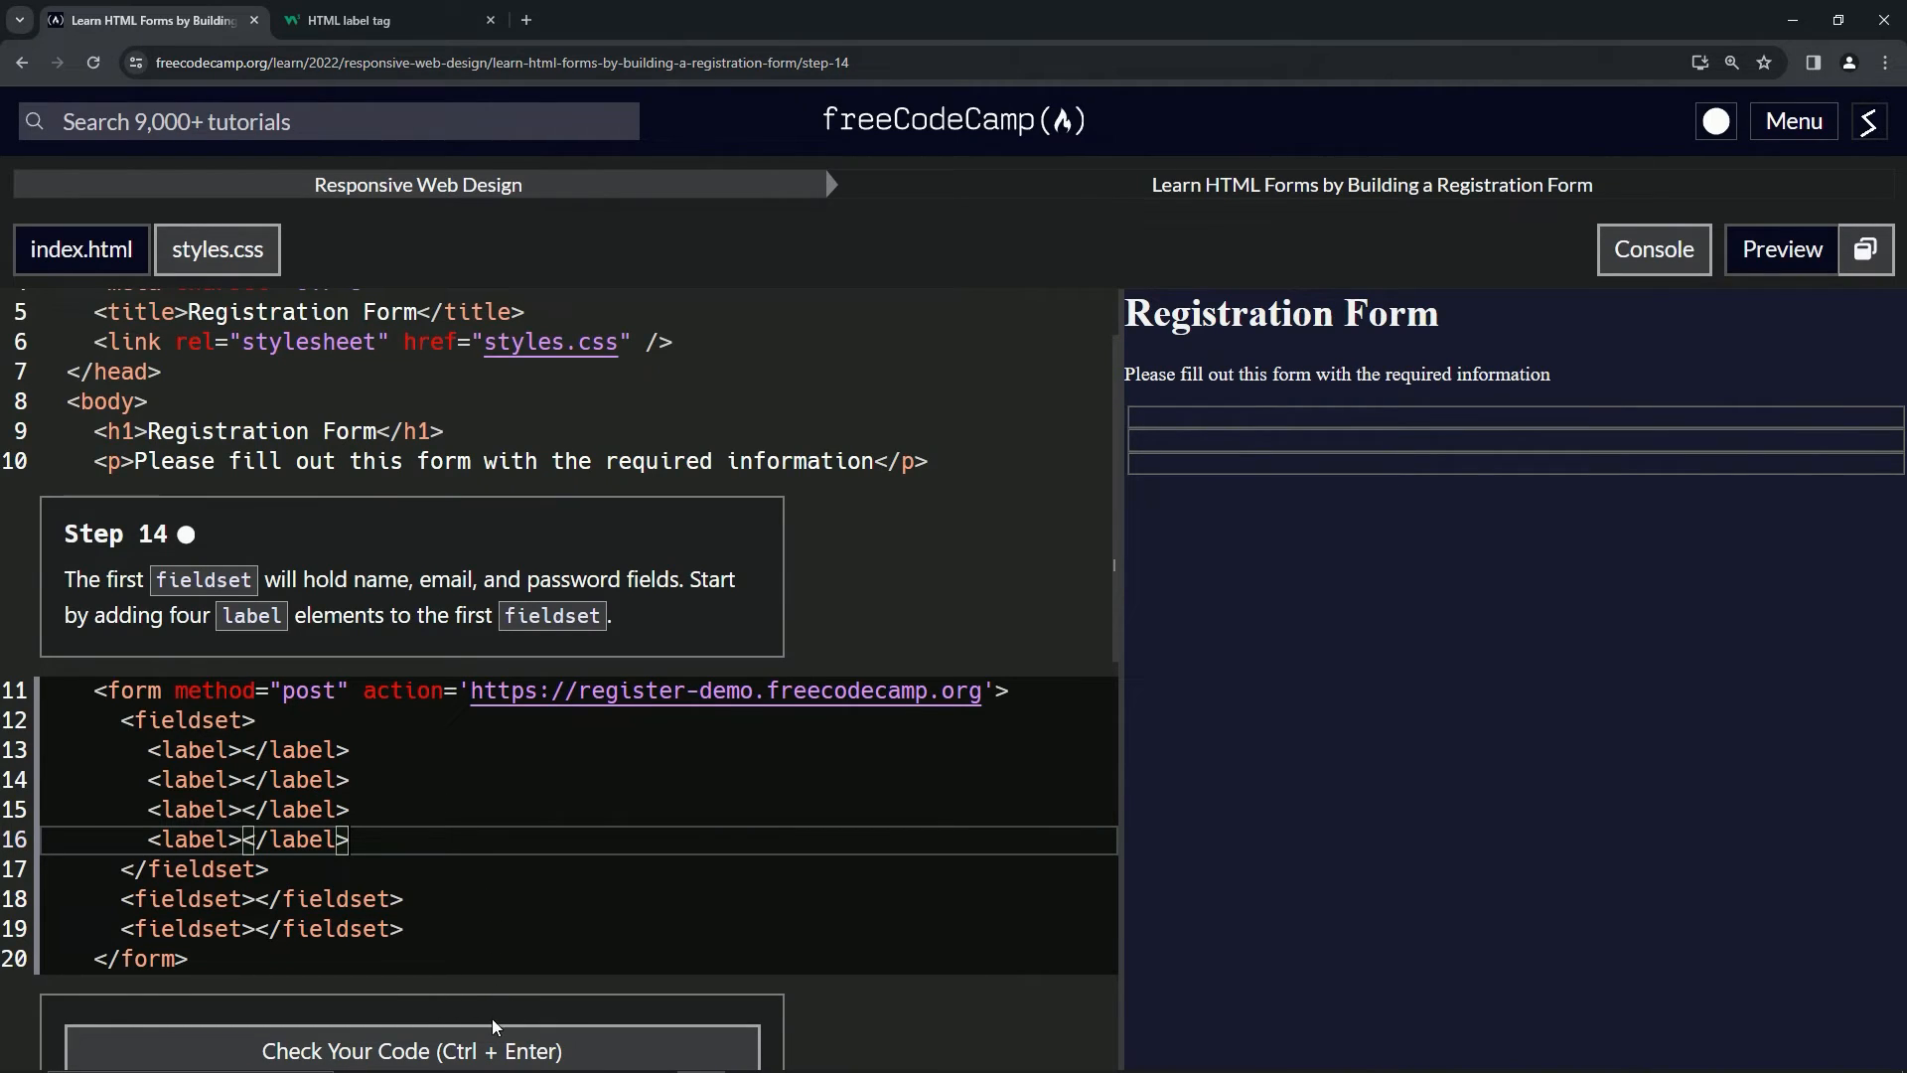
Check the four-label code for step 14 and submit it to advance to step 15.
{"action": "left_click", "coordinate": [411, 1049]}
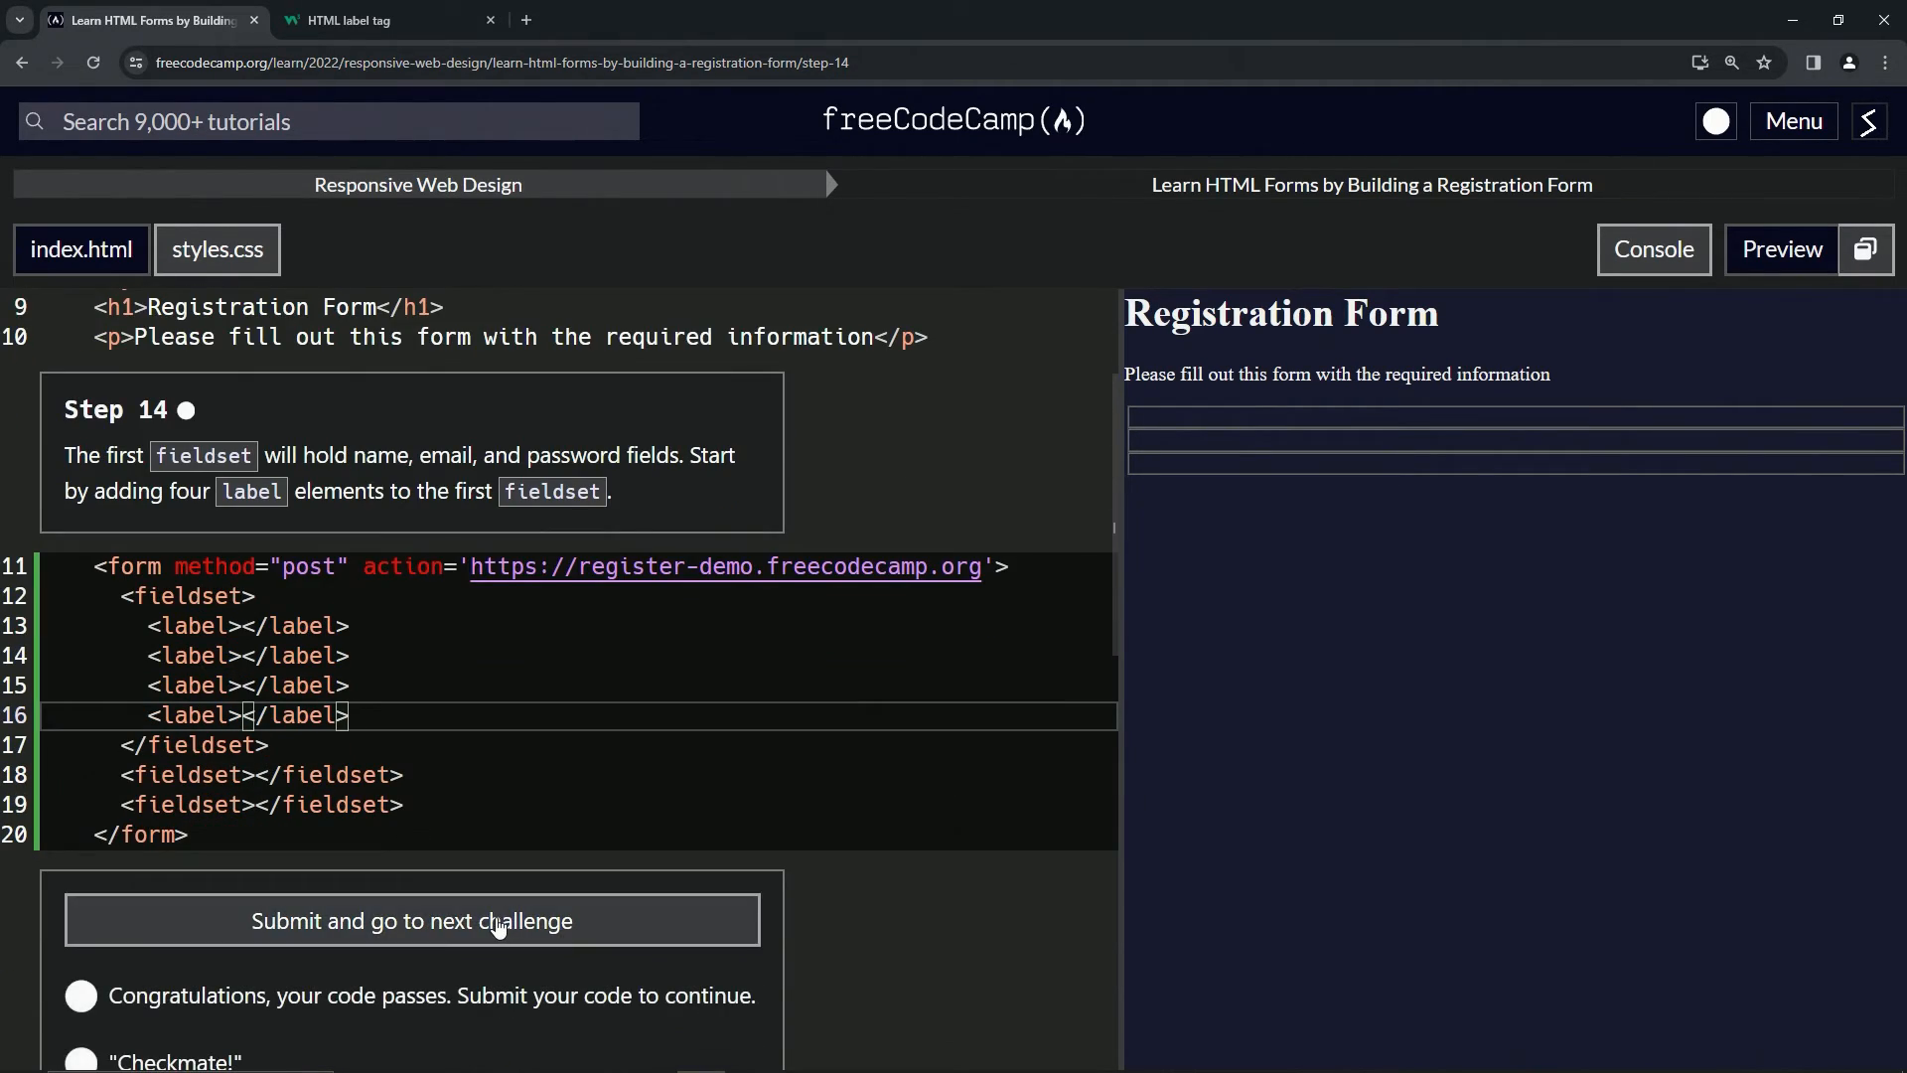
{"action": "left_click", "coordinate": [409, 920]}
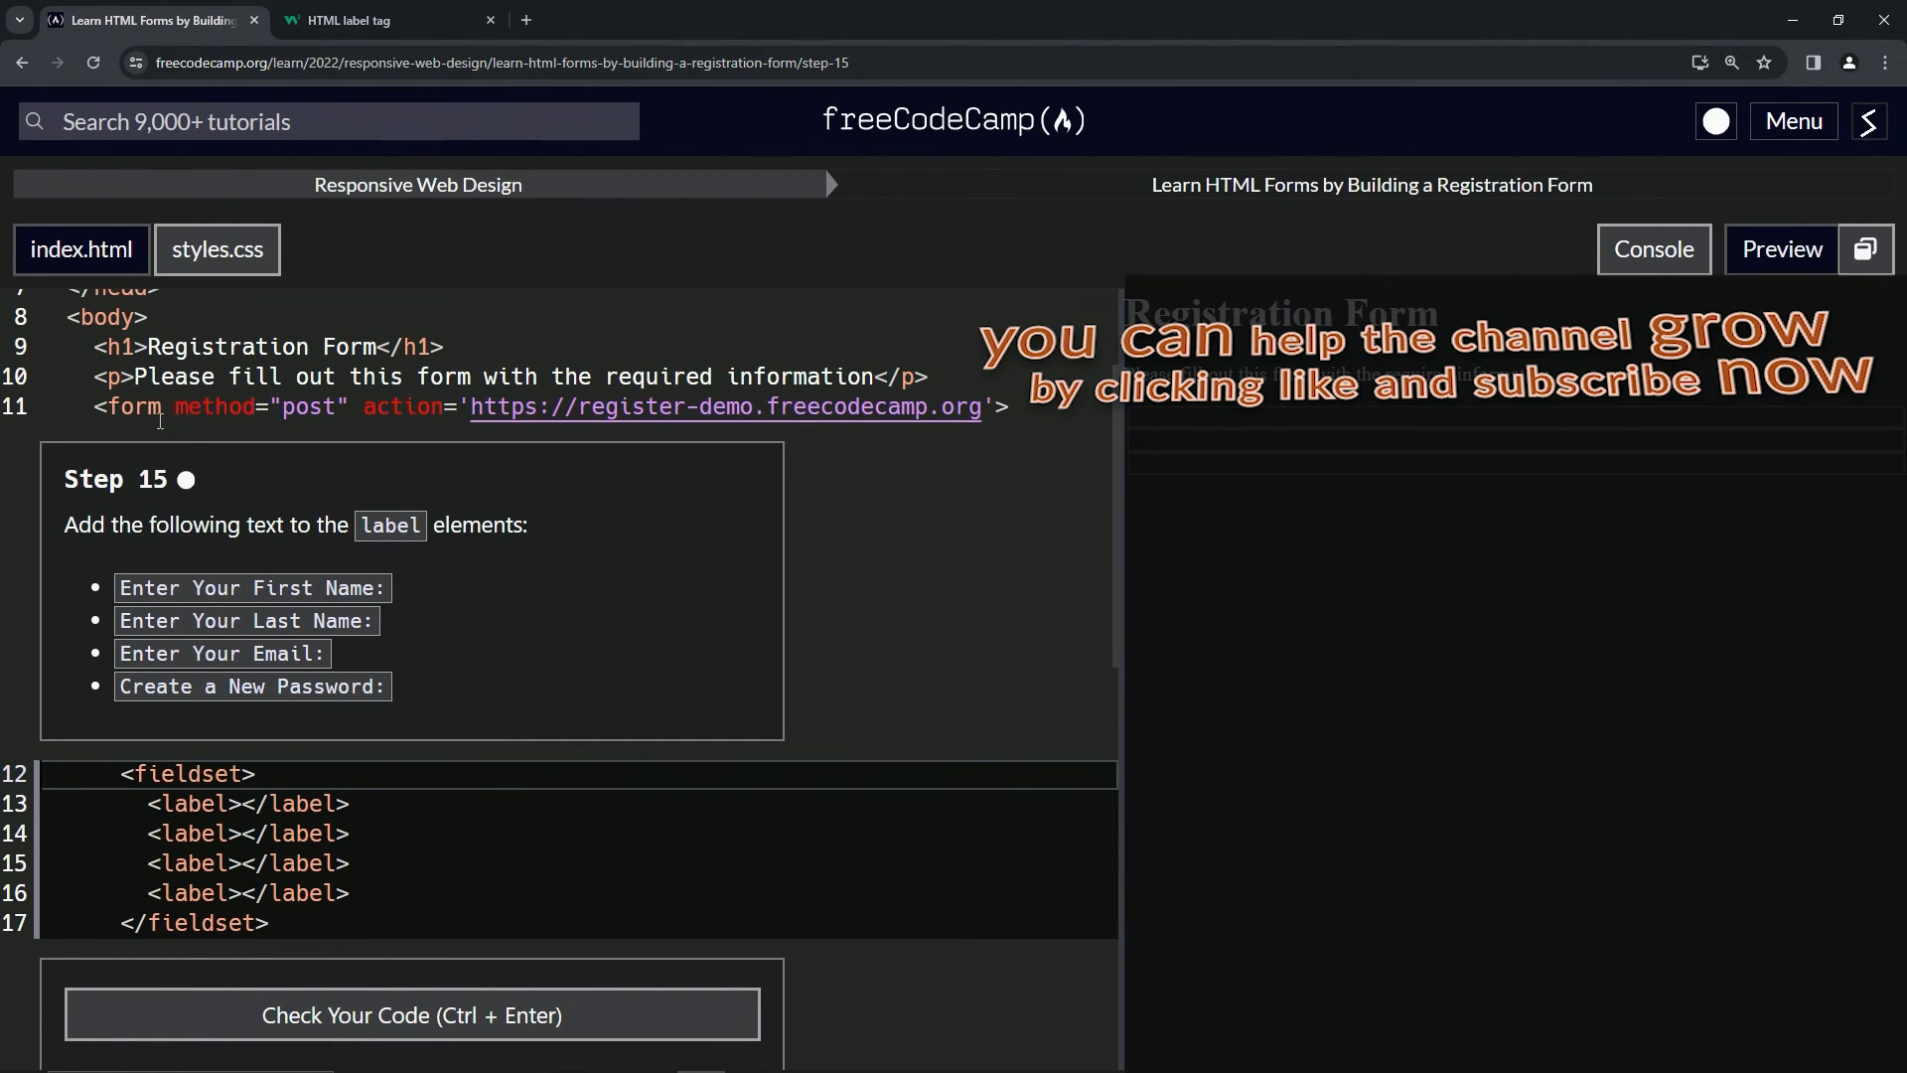
{"action": "mouse_move", "coordinate": [203, 510]}
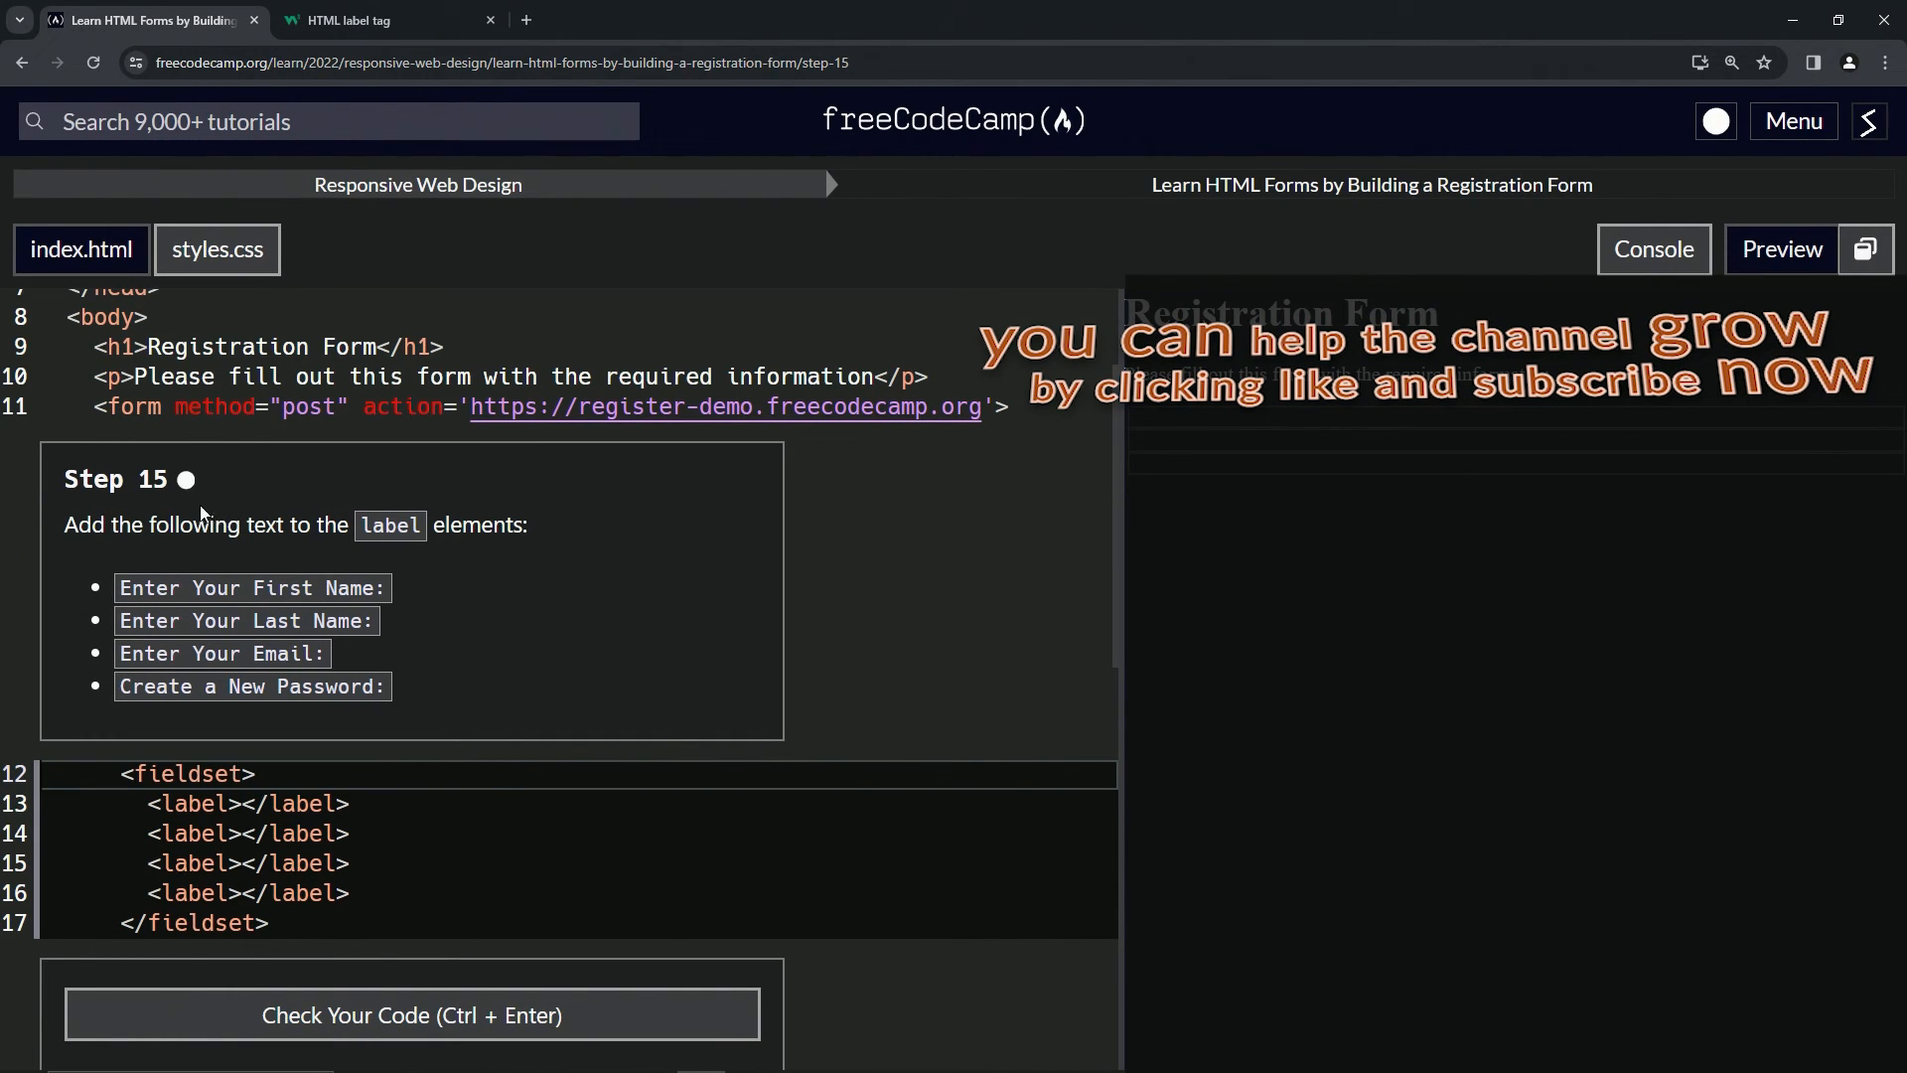